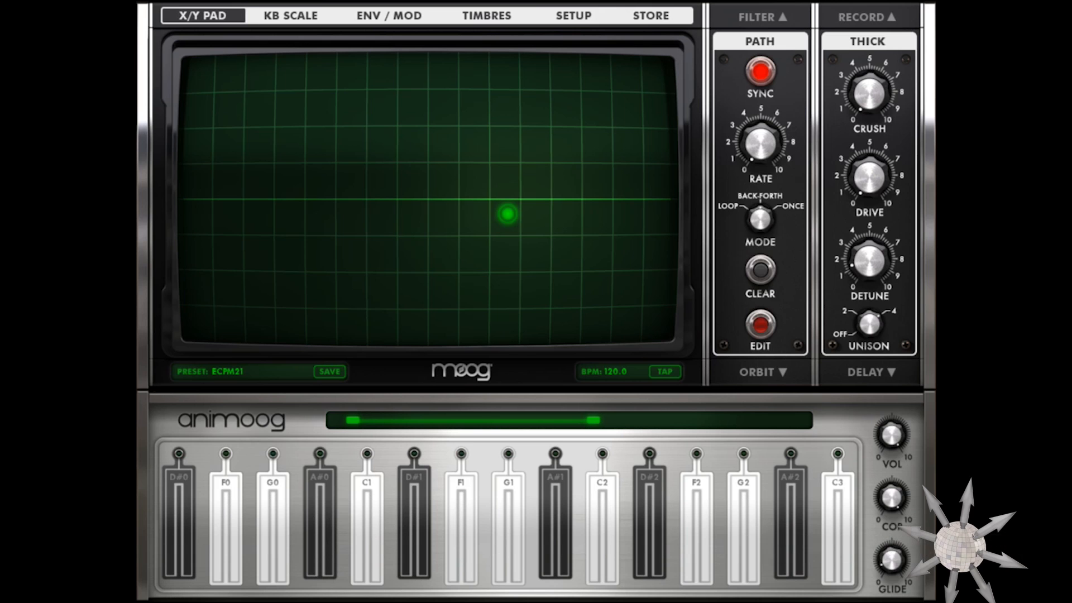
Step: Show the Filter panel beside the ECPM21 pad, glance at ENV/MOD, and list the saved presets
left_click(760, 16)
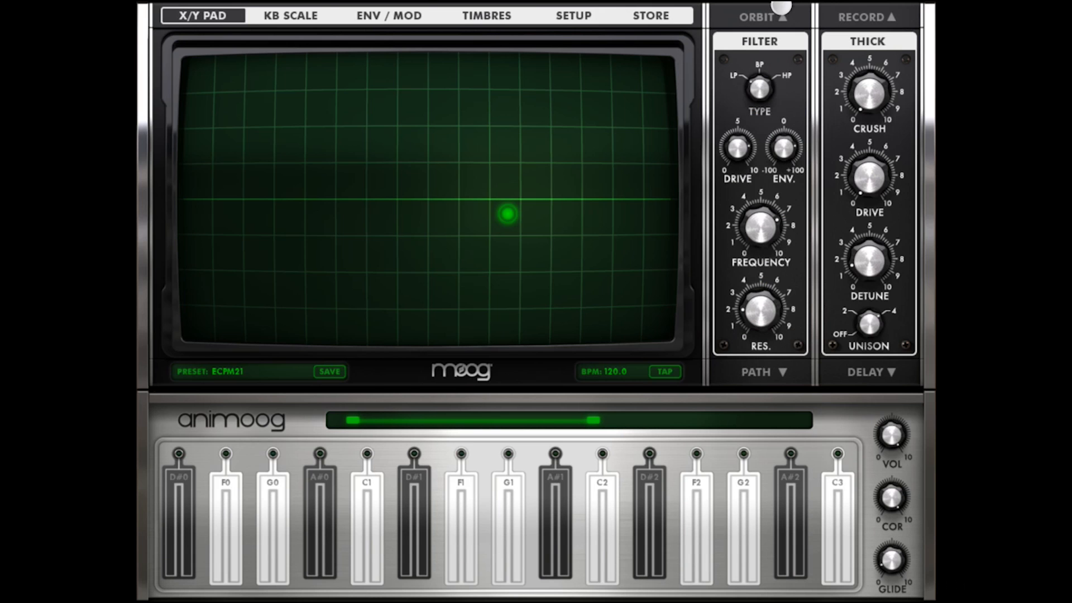
left_click(388, 16)
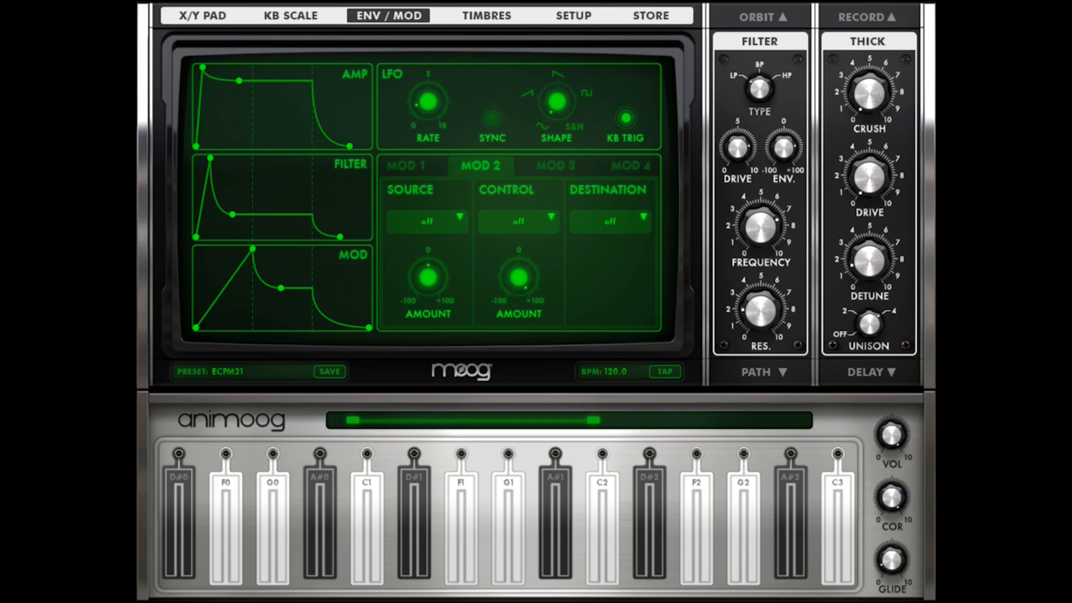
left_click(202, 15)
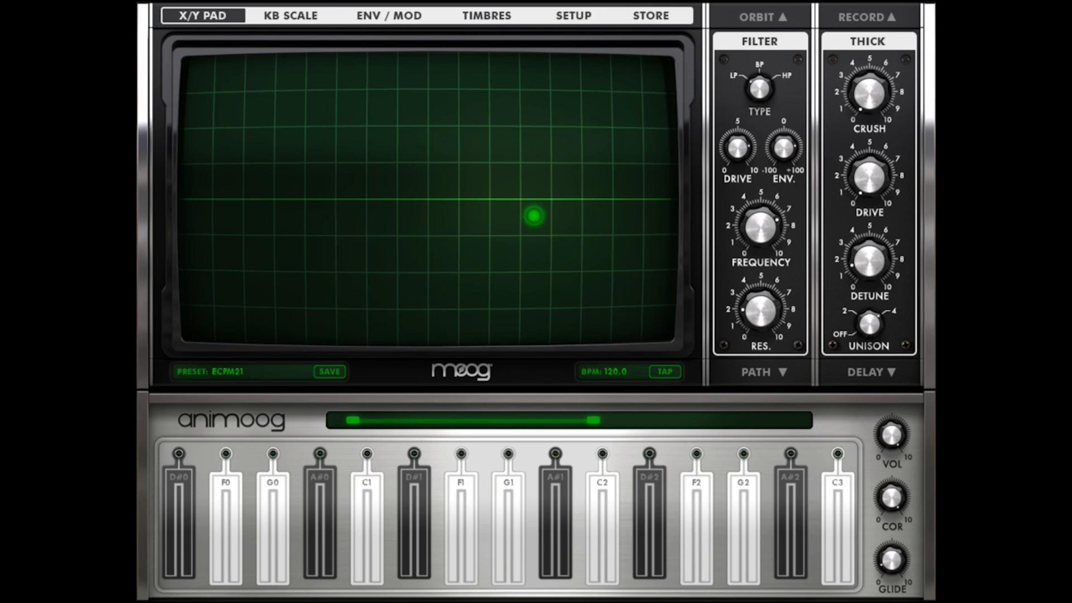
left_click(317, 532)
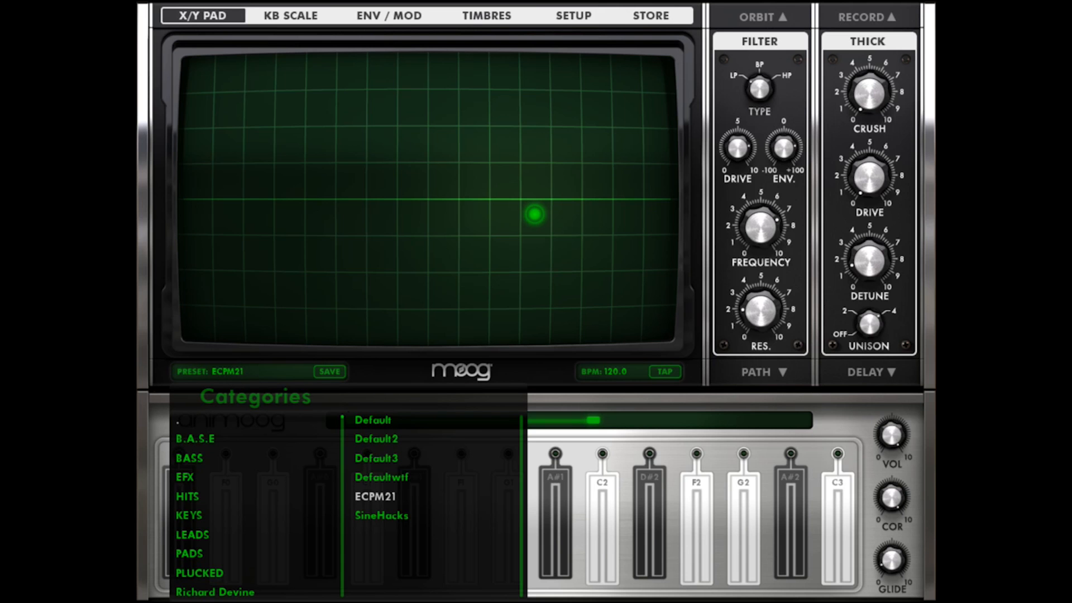
Step: Load the Default preset and play a couple of notes to hear it
left_click(373, 419)
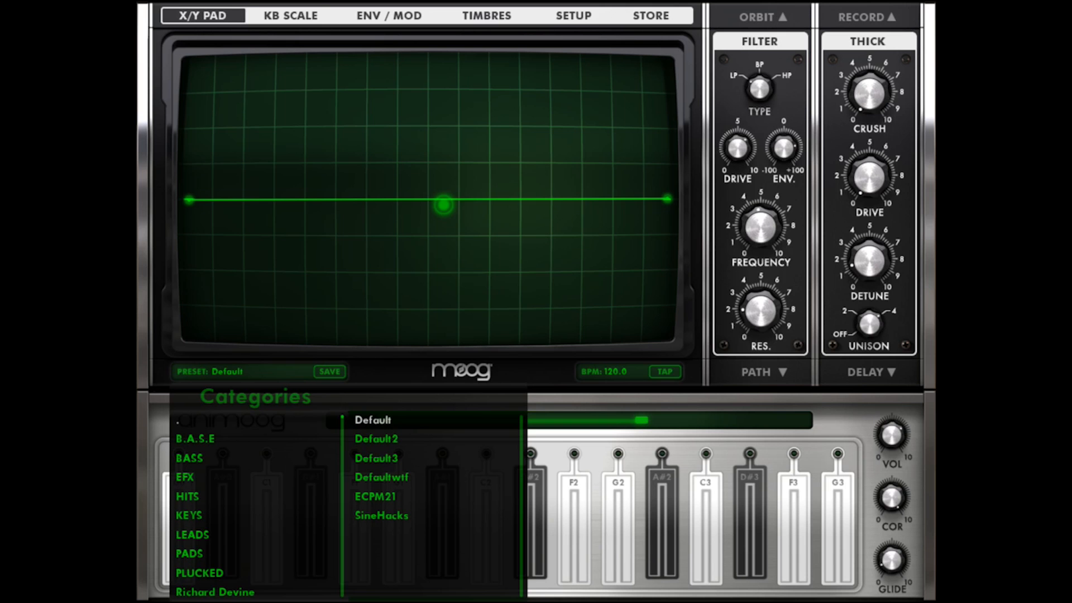
left_click(749, 536)
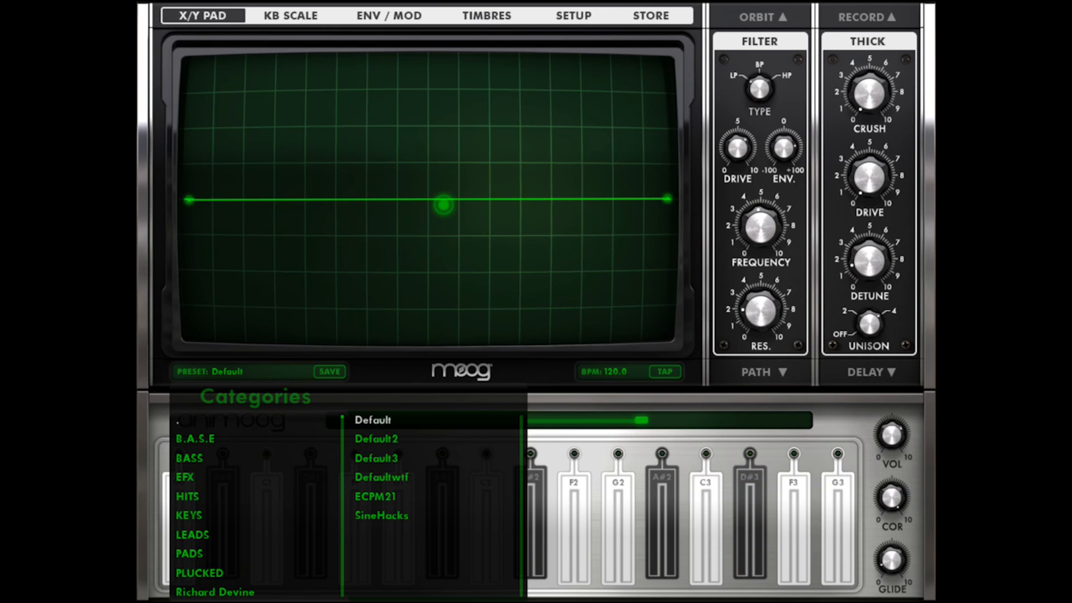
left_click(705, 509)
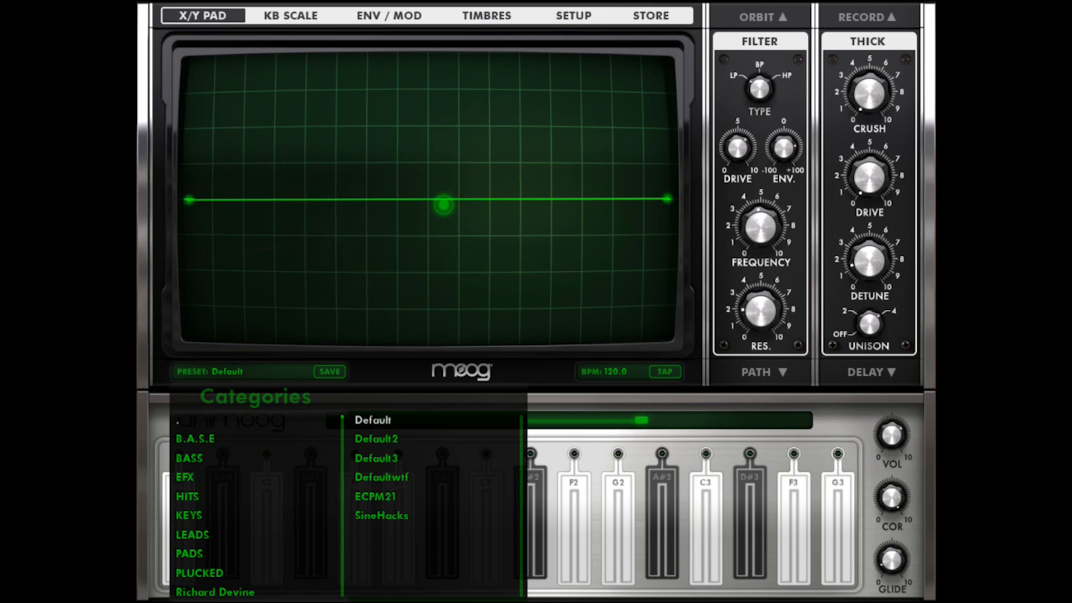
Step: Reshape the path into a line from the pad centre to the right edge and check its timbres
left_click_drag(444, 203, 361, 190)
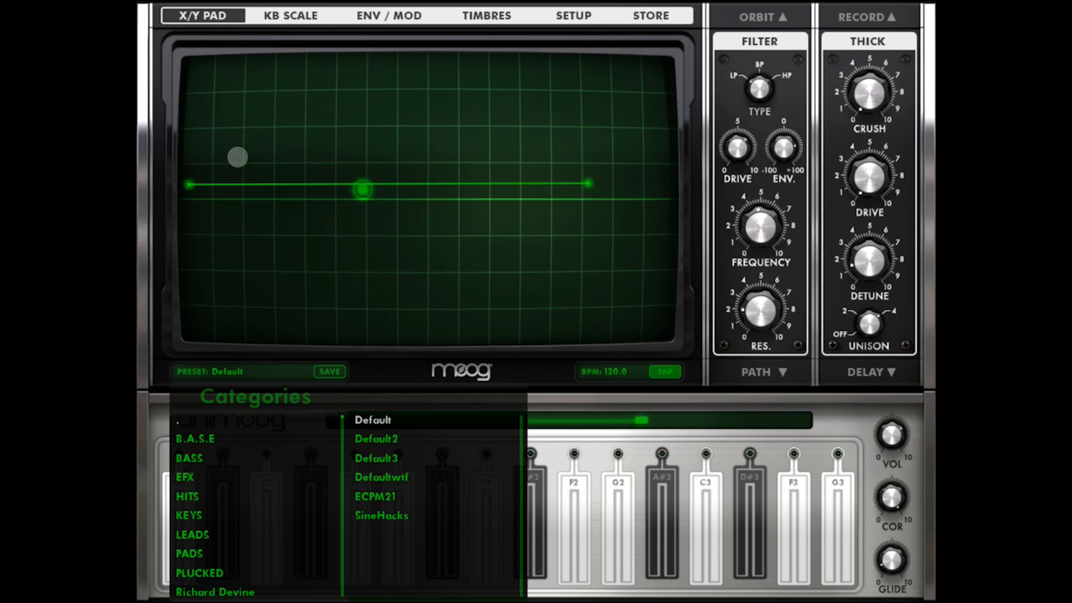
left_click_drag(361, 191, 648, 215)
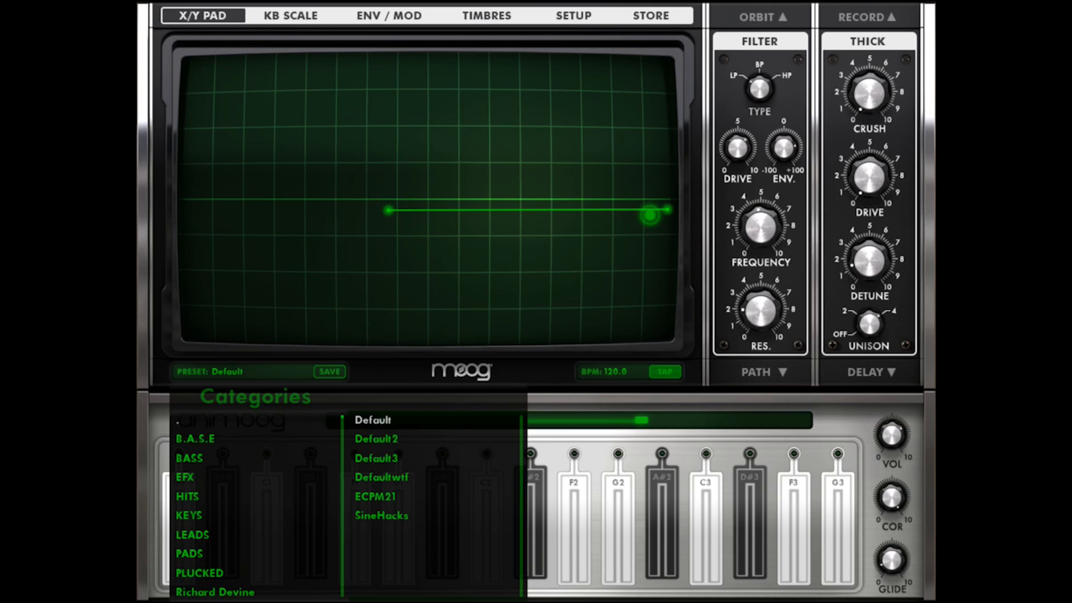
left_click(487, 16)
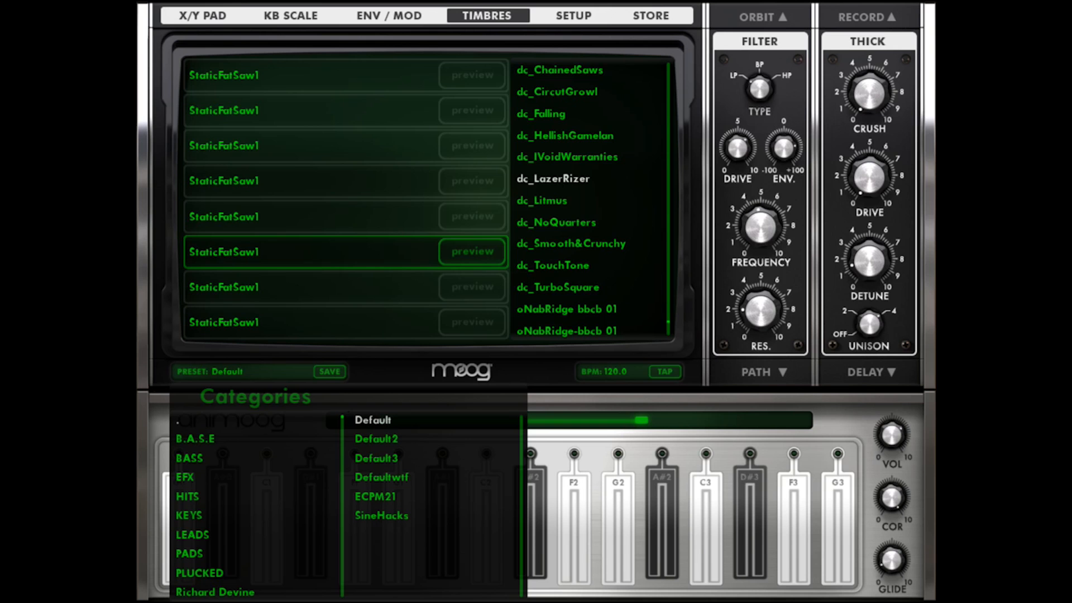
left_click(205, 15)
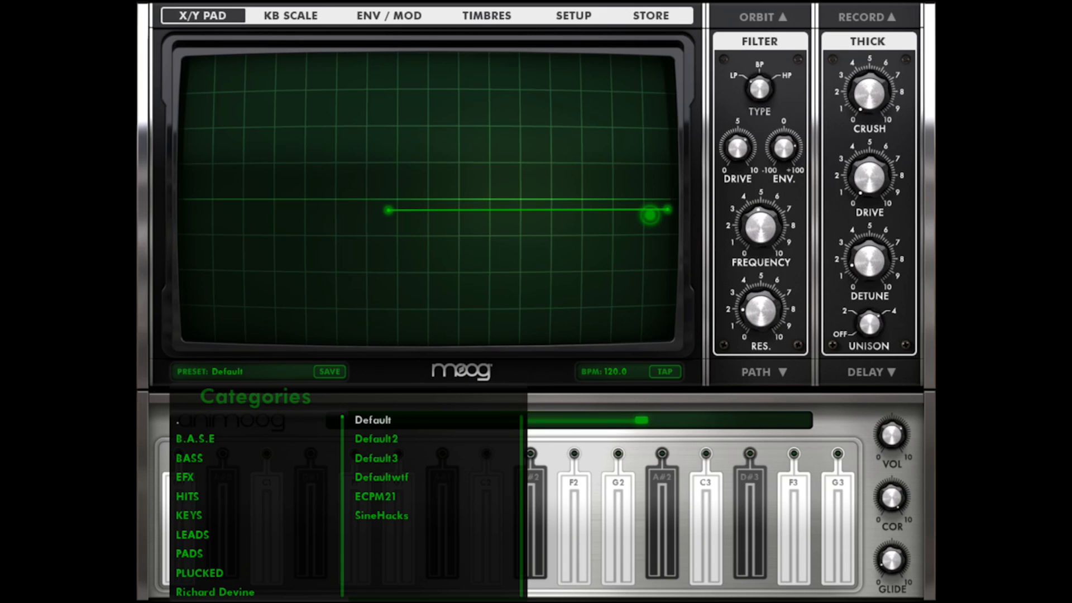
Step: Audition Default2 with its Pulses timbres, then load Default3
left_click(375, 438)
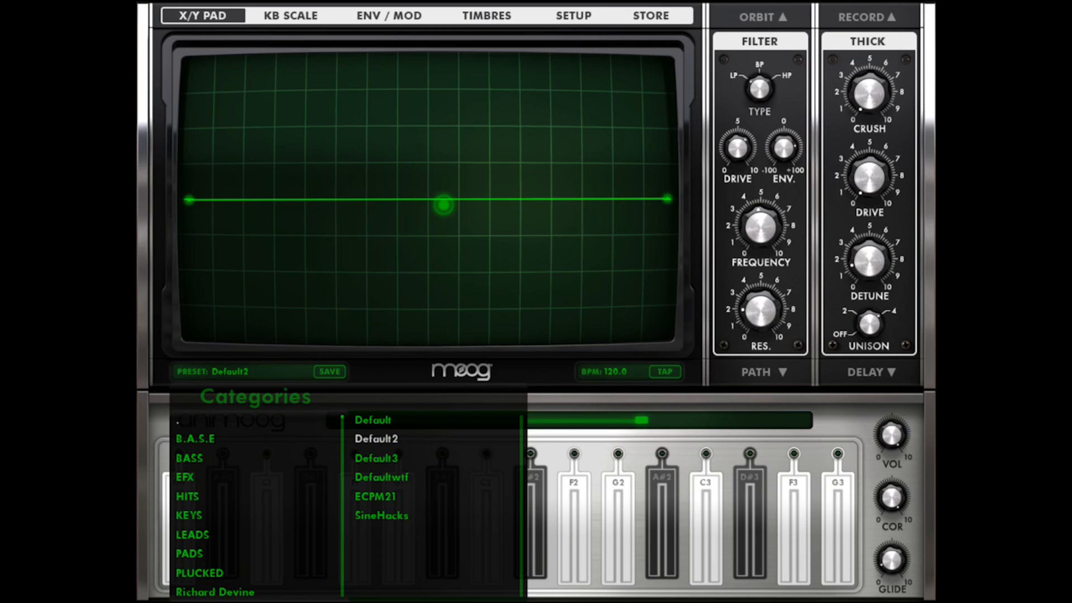
left_click(487, 15)
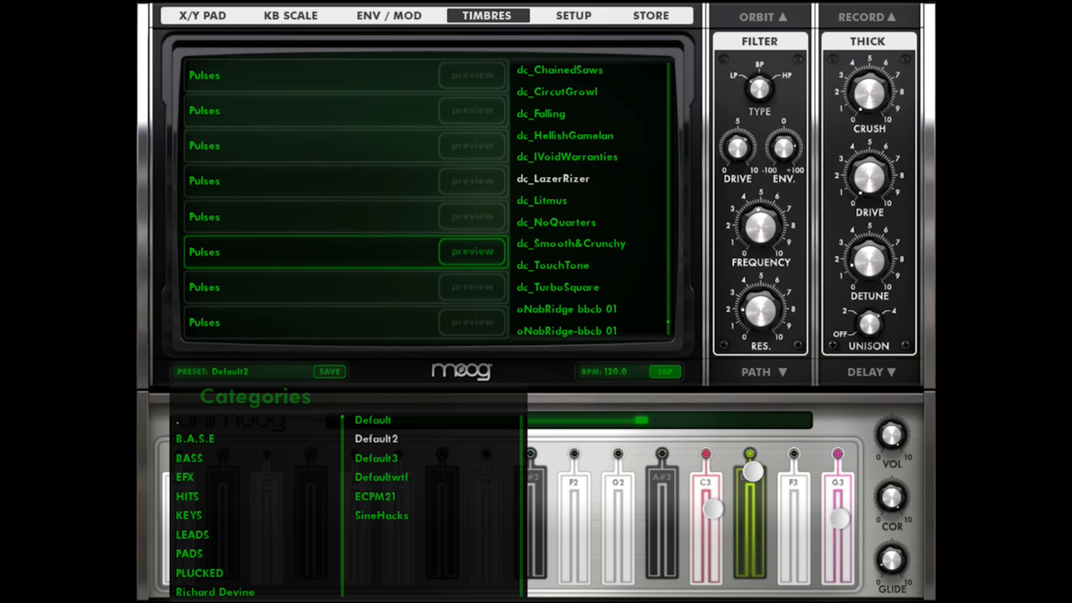
left_click(203, 15)
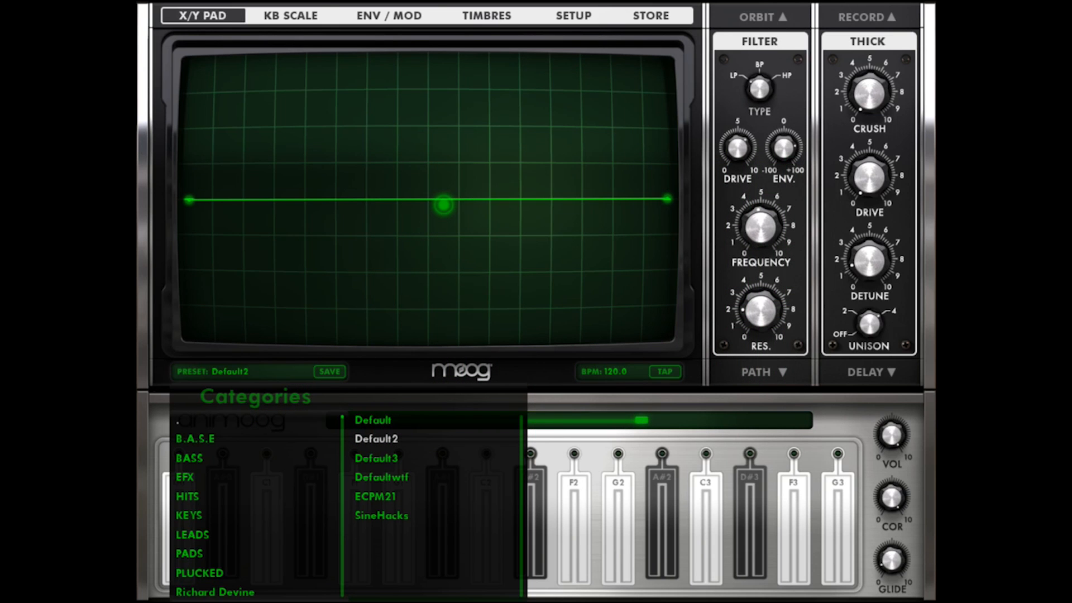
left_click(377, 458)
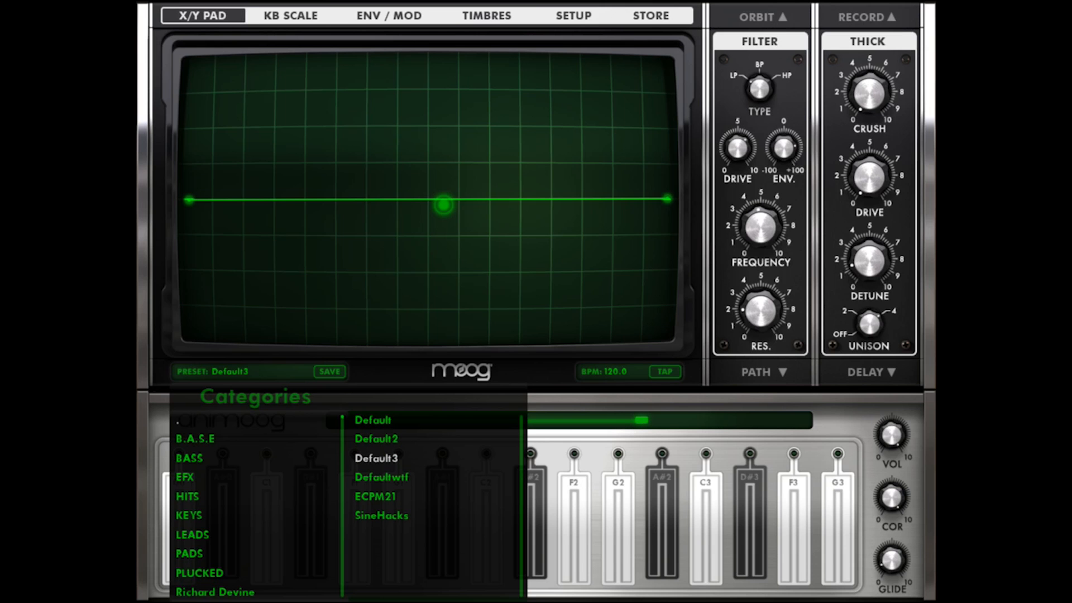
Step: Review Default3's SynthBasic timbres, then load the Defaultwtf preset
left_click(486, 14)
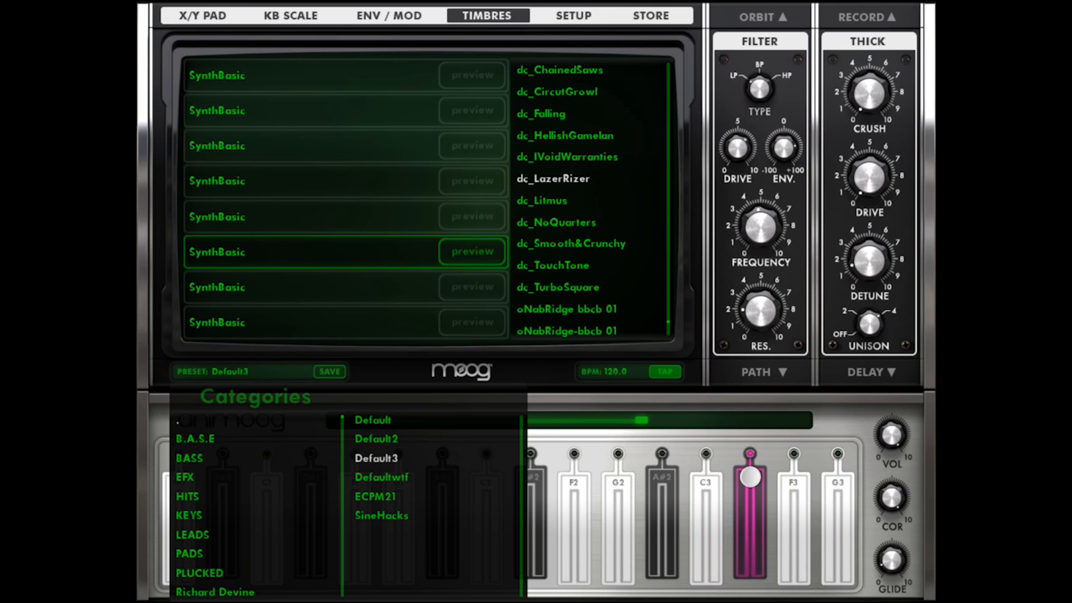
left_click(197, 14)
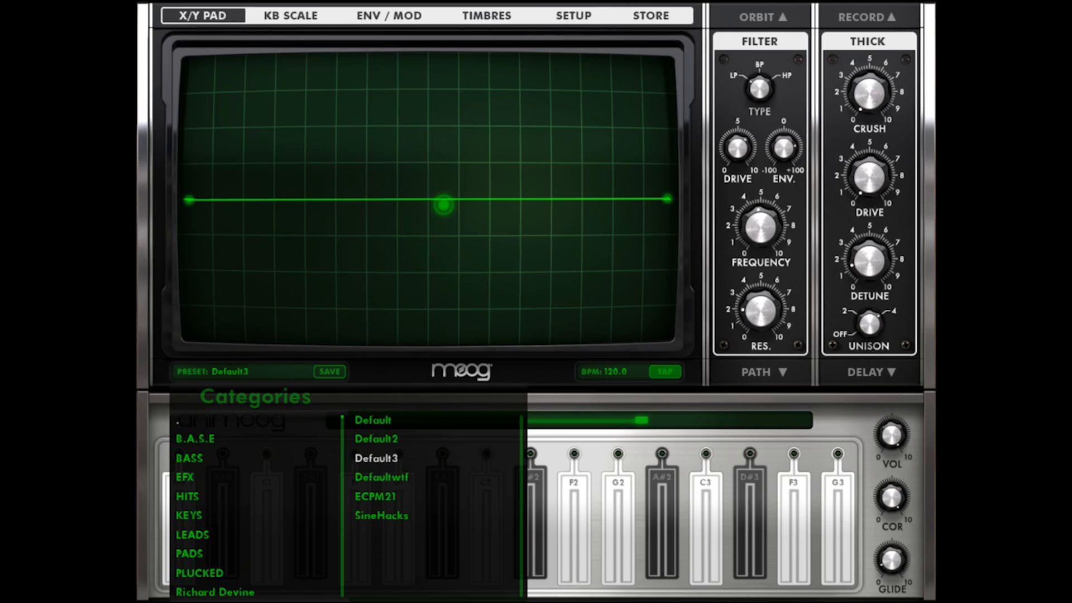
left_click(382, 478)
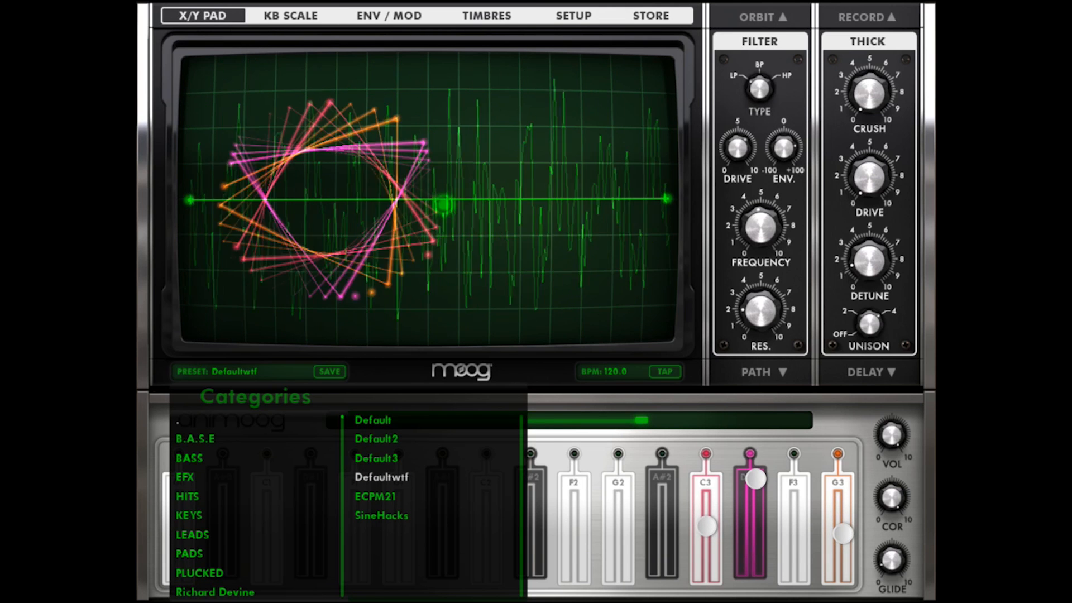
Step: Review Defaultwtf's dc_TurboSquare timbres and come back to the pad
left_click(487, 16)
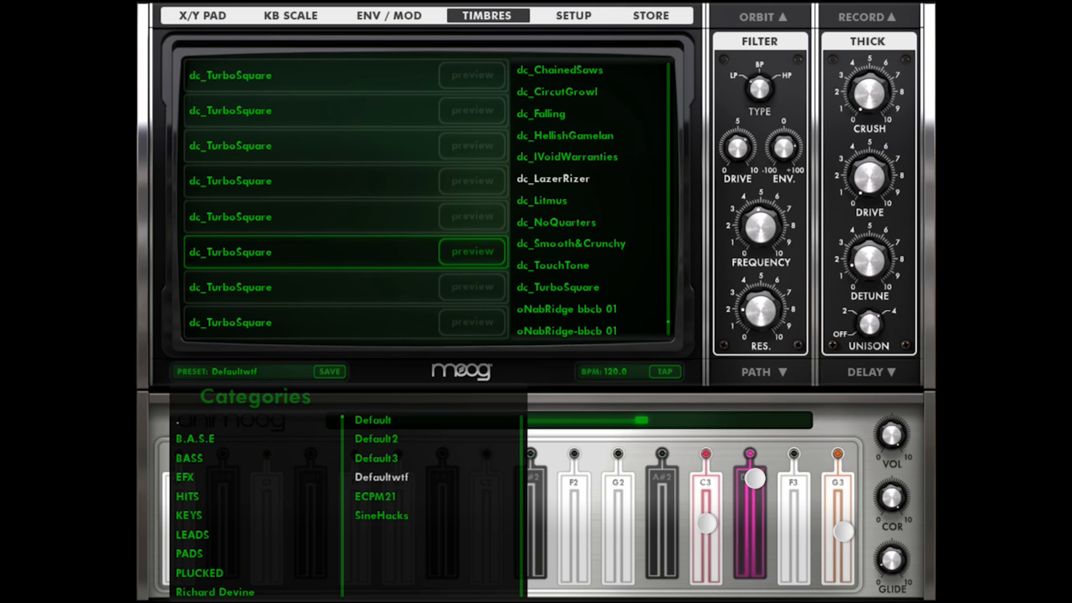
left_click(205, 15)
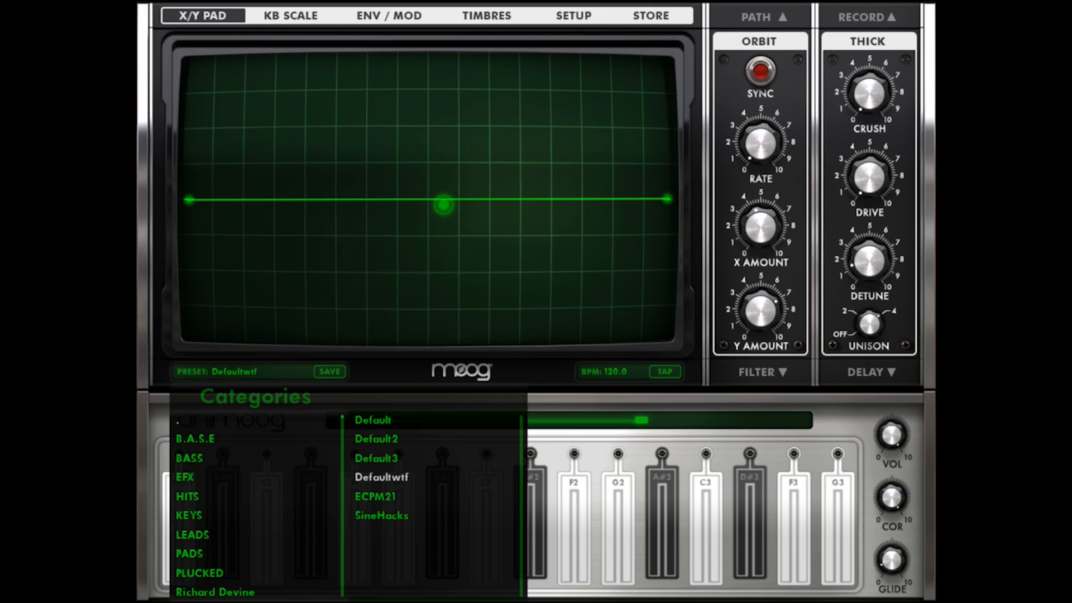
Step: Play a note, then reload the ECPM21 preset
left_click(715, 527)
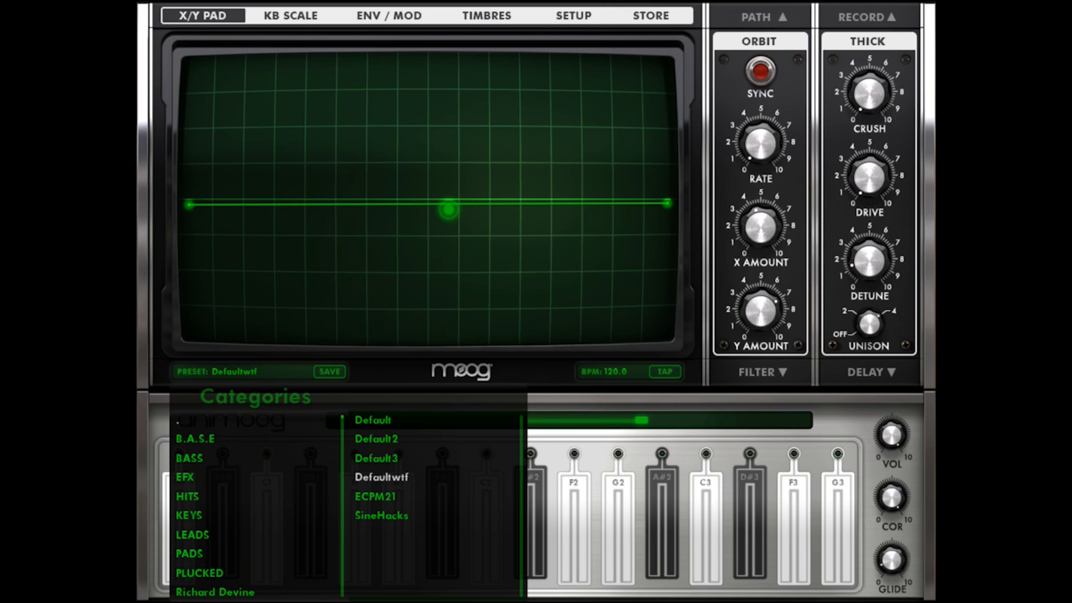
left_click(376, 495)
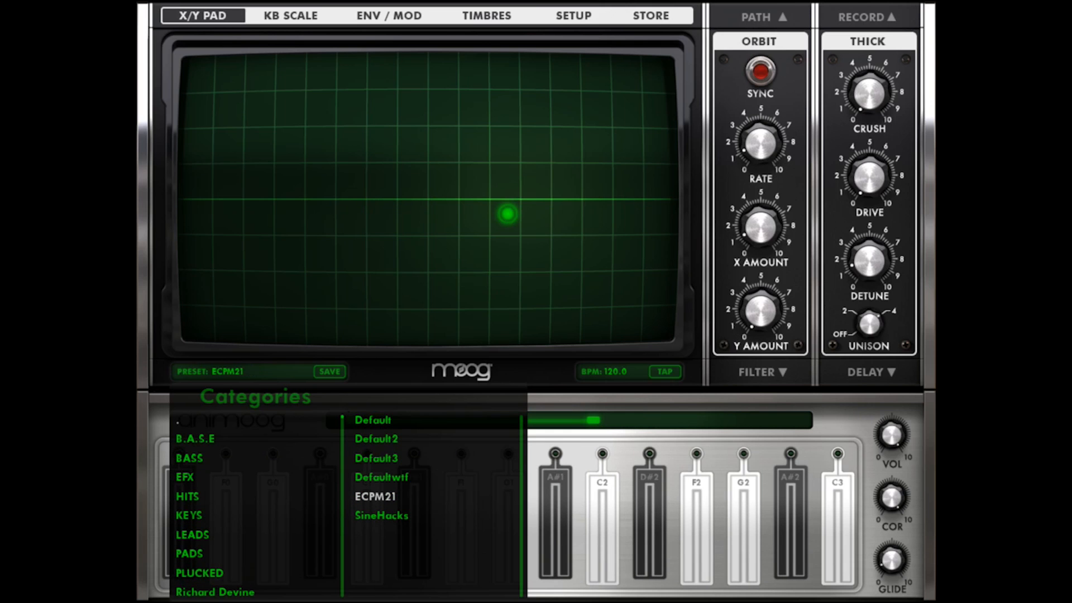
Step: Play ECPM21 and review its timbres, including dc_LazerRizer and dc_TurboSquare
left_click(601, 531)
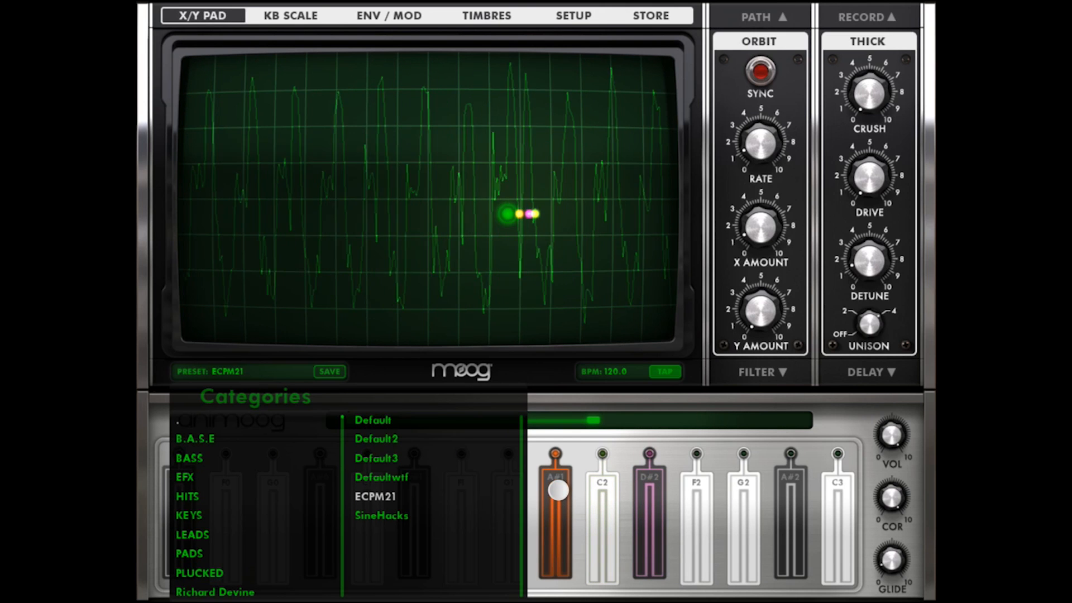
left_click(487, 15)
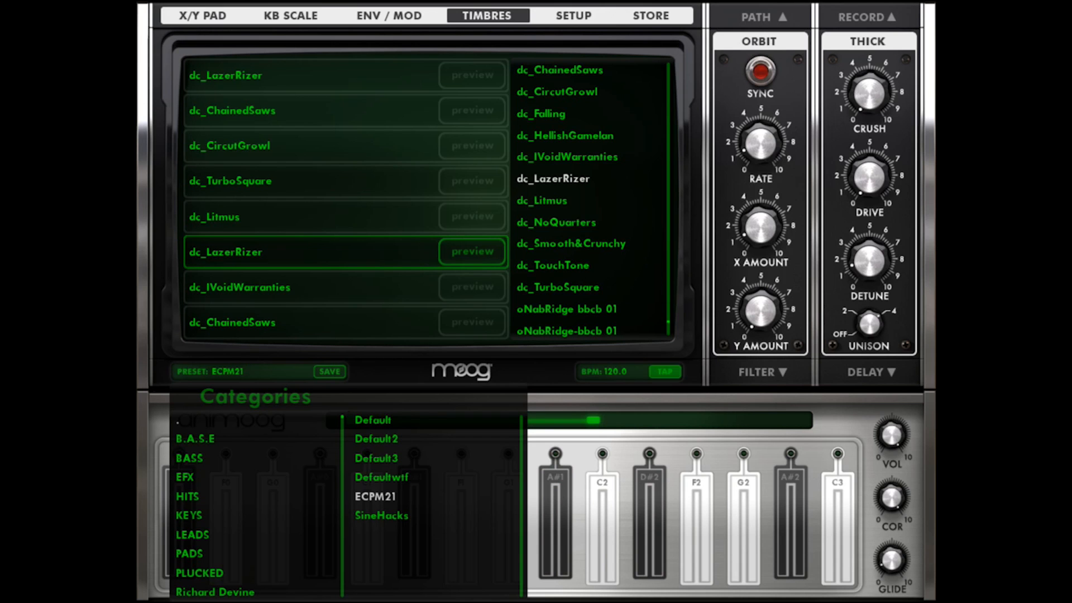
left_click(206, 14)
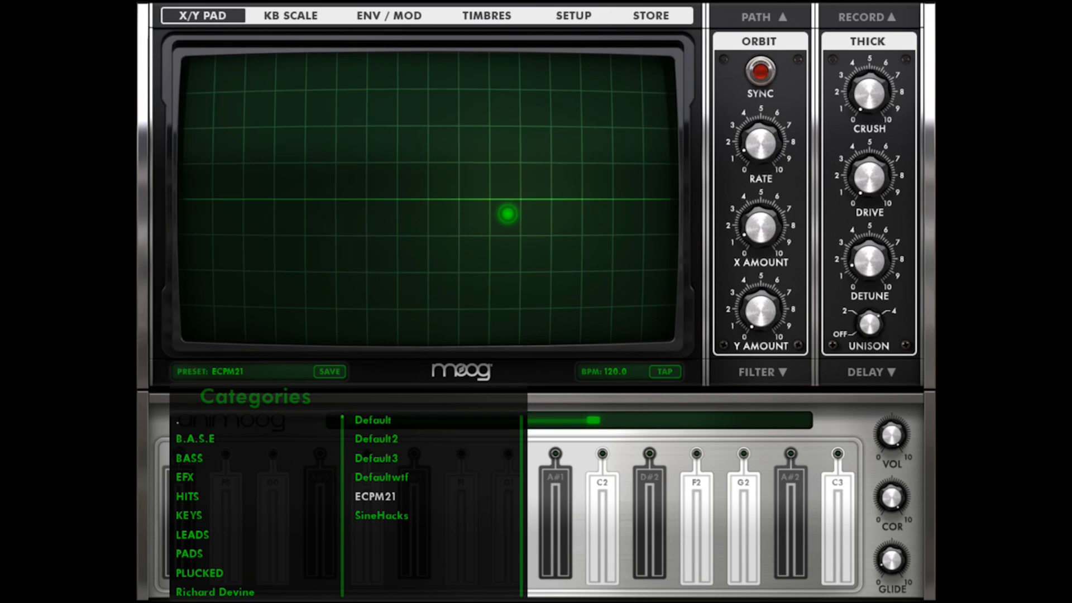
left_click(487, 15)
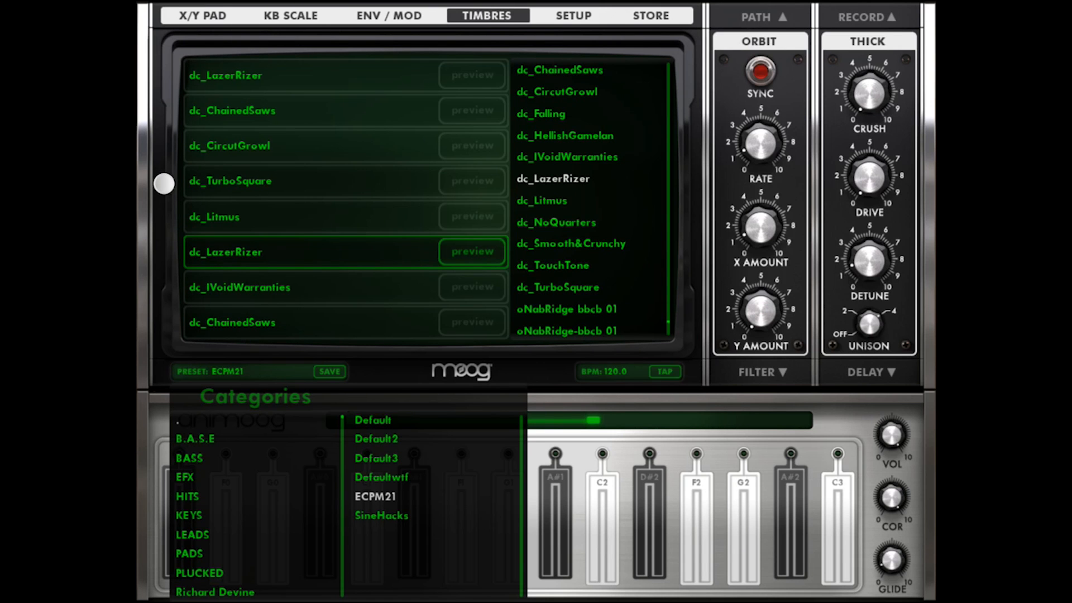
left_click(203, 15)
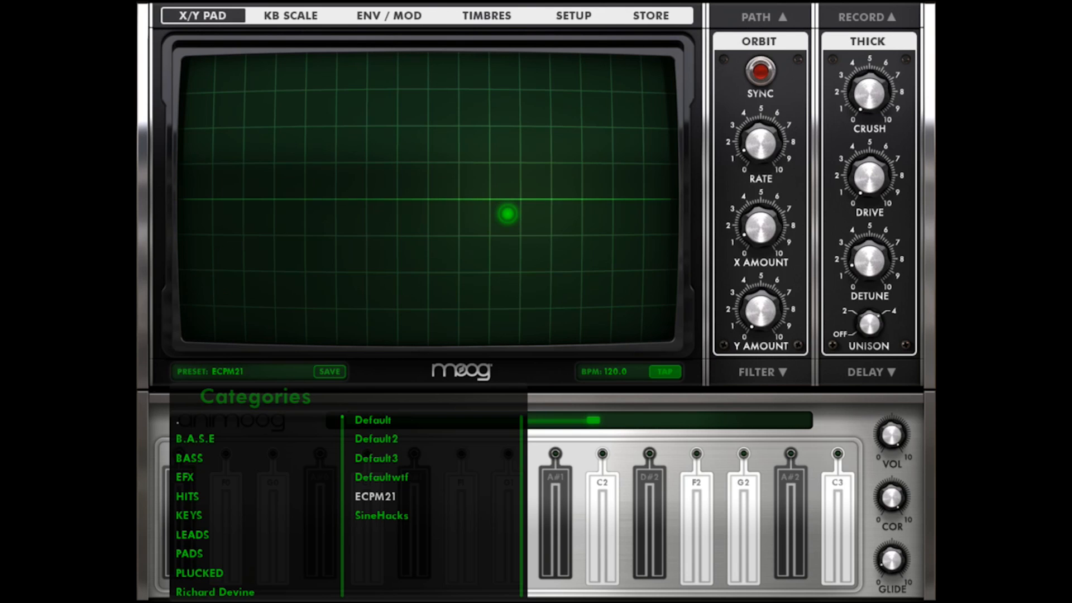
Step: Audition another note, revisit the timbre list, and settle back on the X/Y pad
left_click(695, 516)
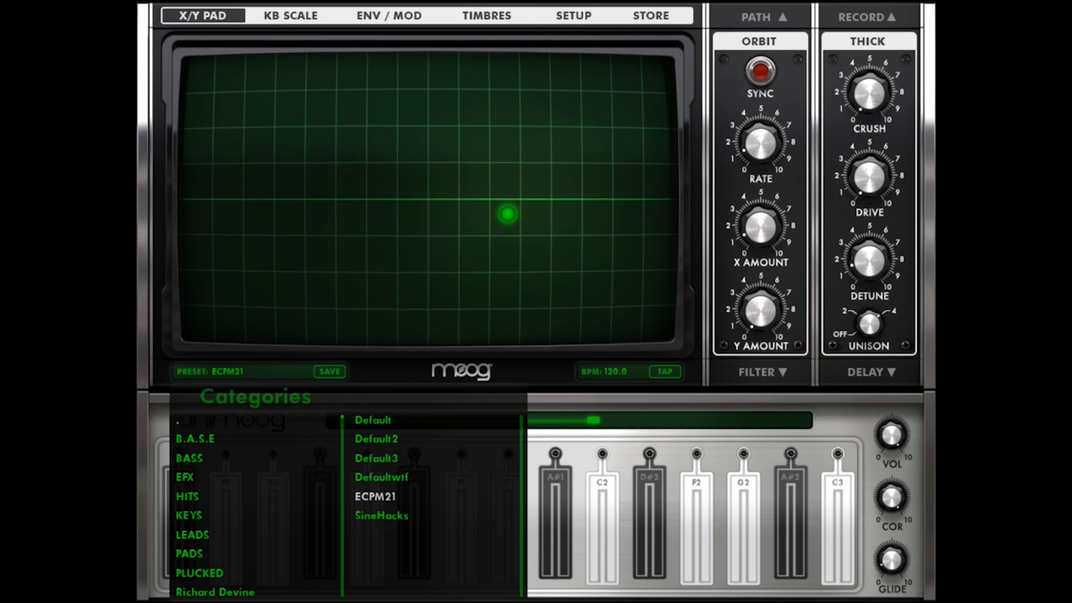
left_click(487, 16)
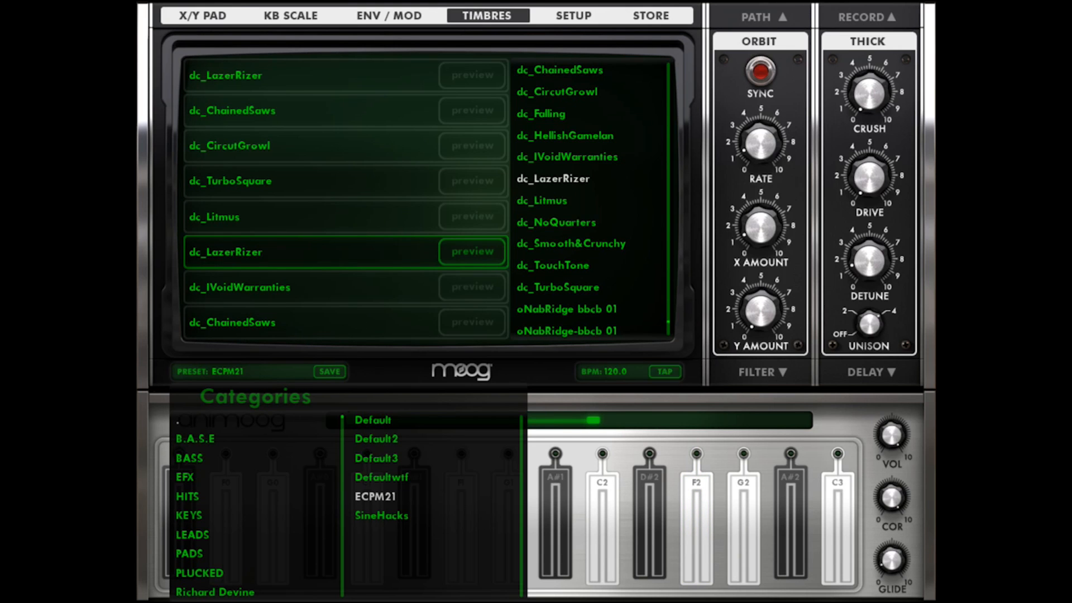
left_click(465, 253)
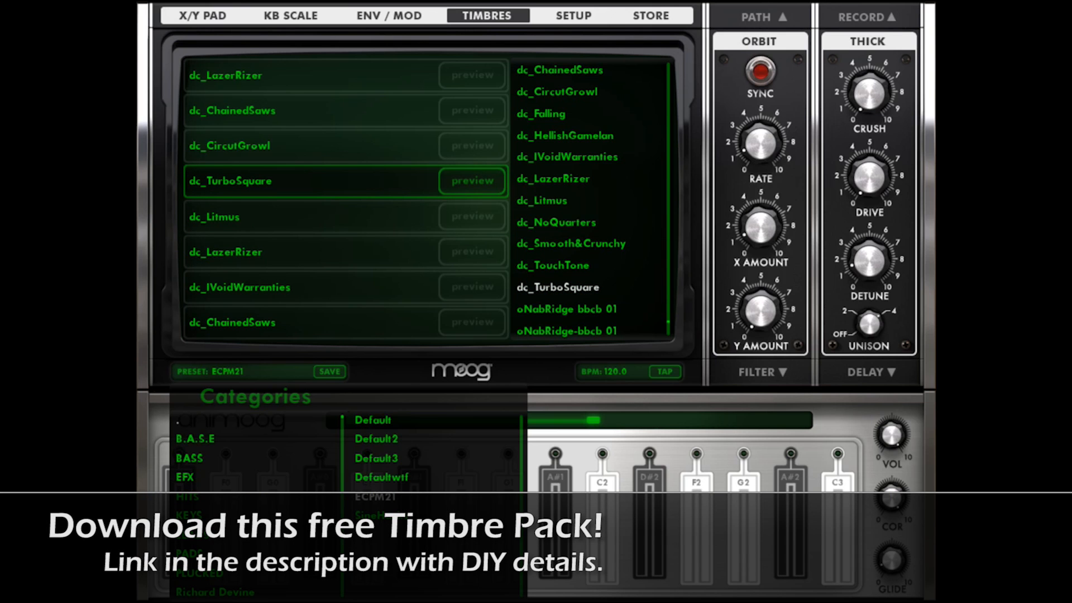
left_click(198, 15)
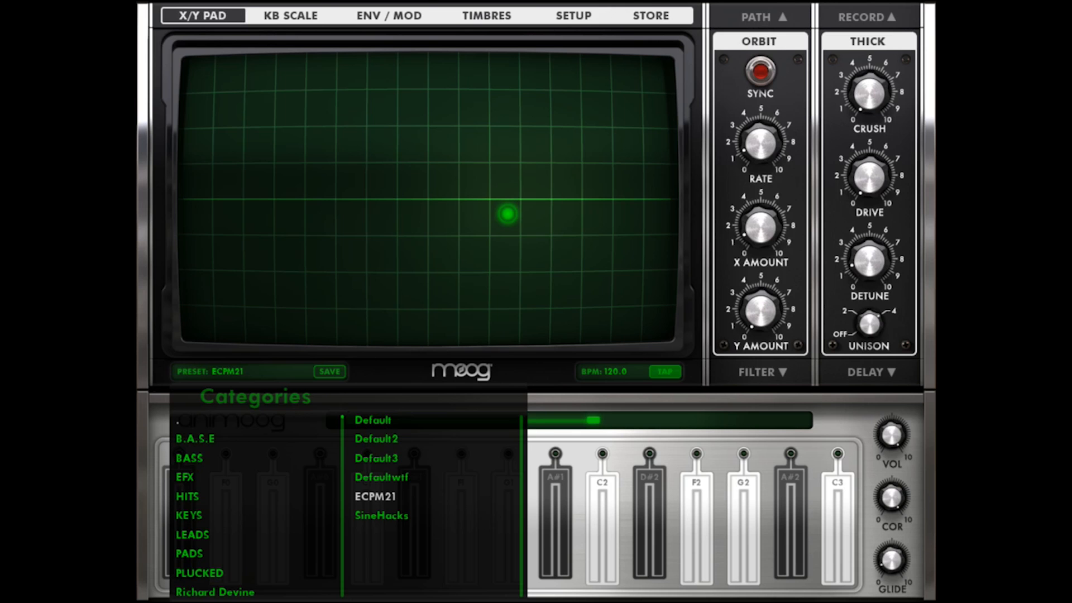
Step: Audition notes and shift the pad origin from the centre toward the left edge
left_click(697, 528)
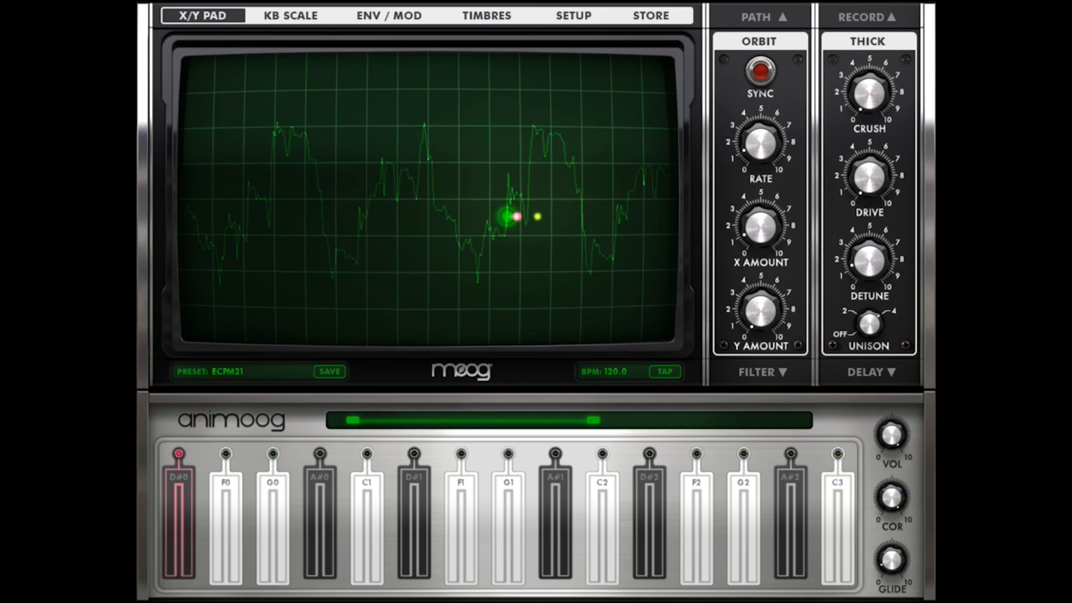
left_click(511, 536)
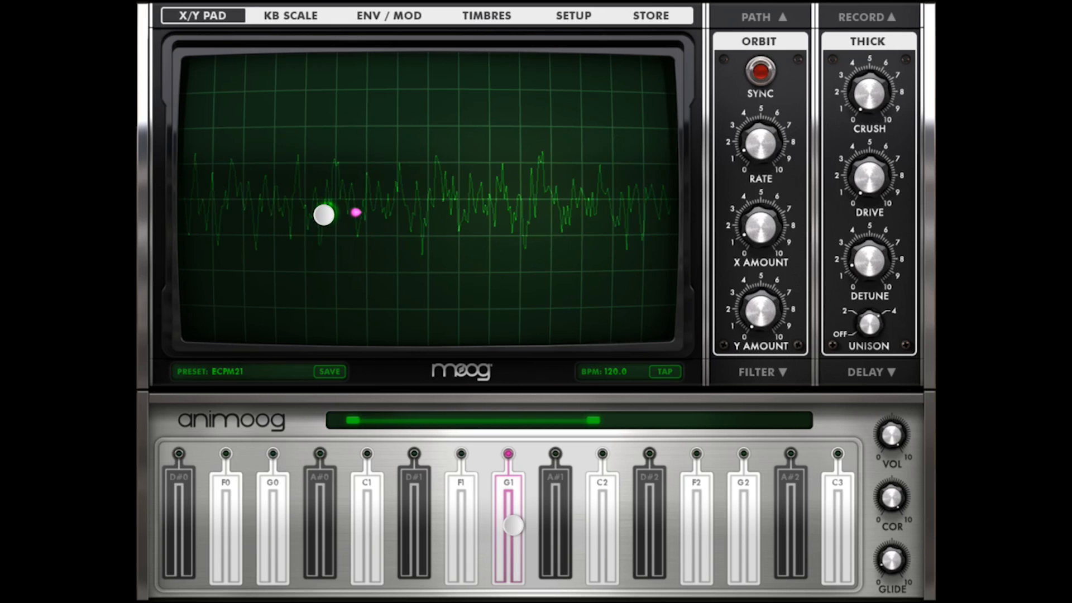
left_click_drag(323, 216, 281, 212)
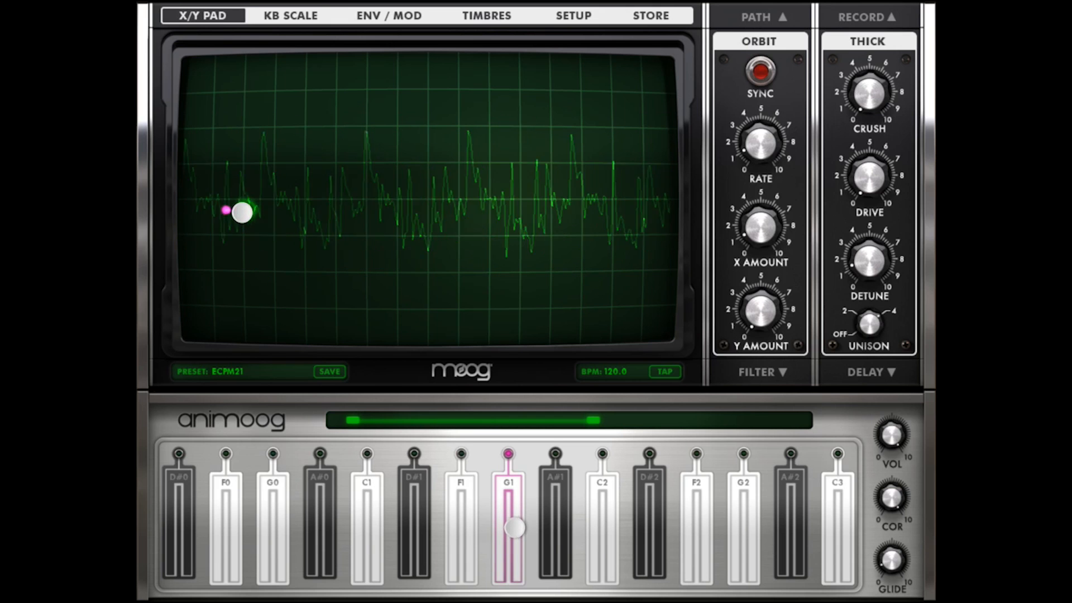
left_click(369, 537)
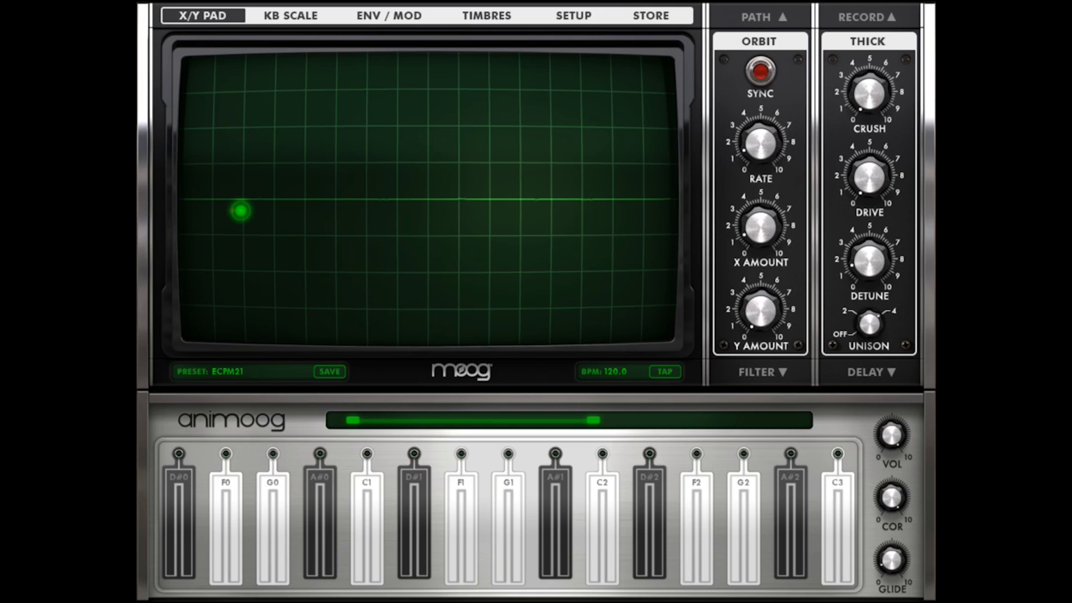
Step: Nudge the origin higher, audition notes with a timbre check, then place the origin at top centre
left_click(525, 208)
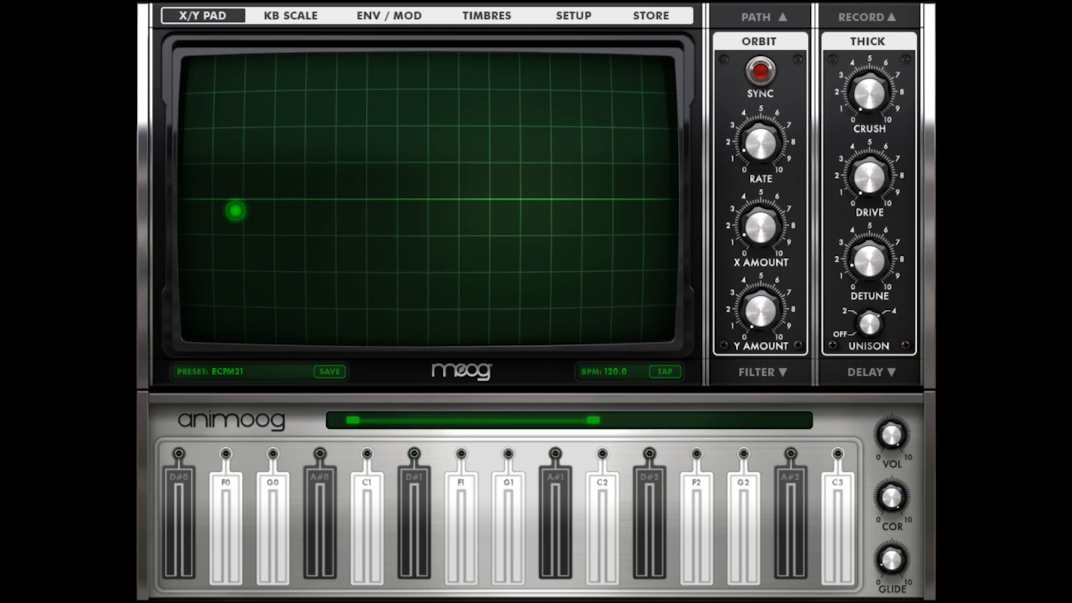
left_click_drag(234, 213, 227, 199)
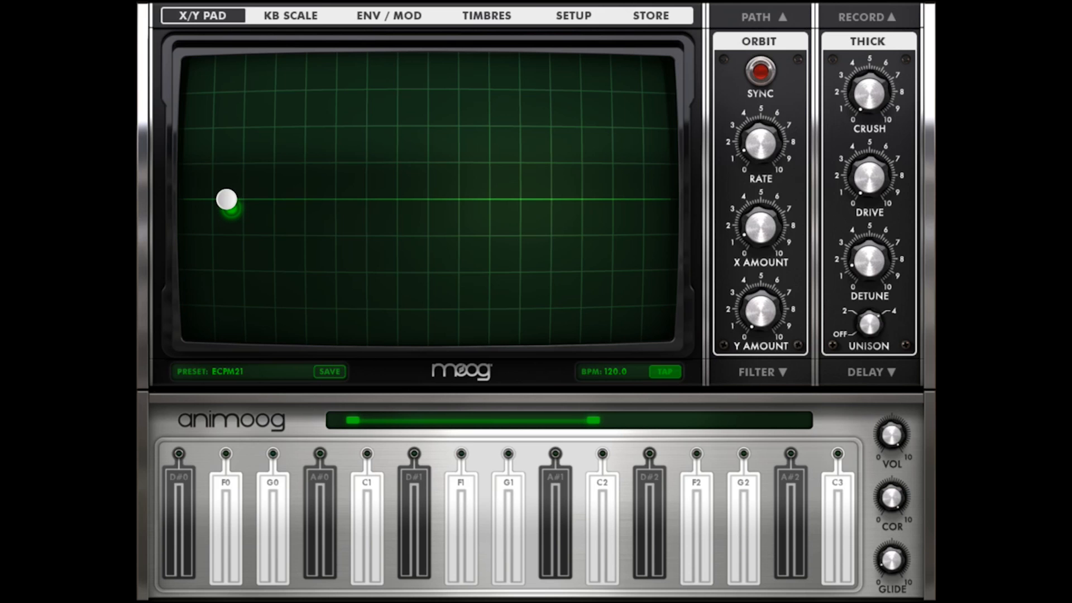
left_click(608, 536)
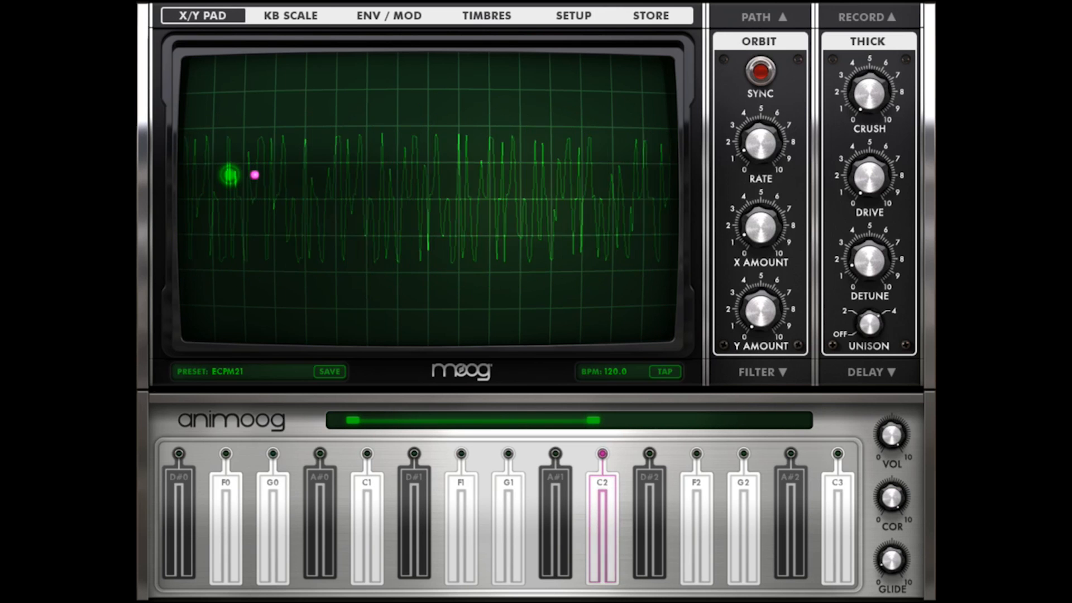
left_click(487, 15)
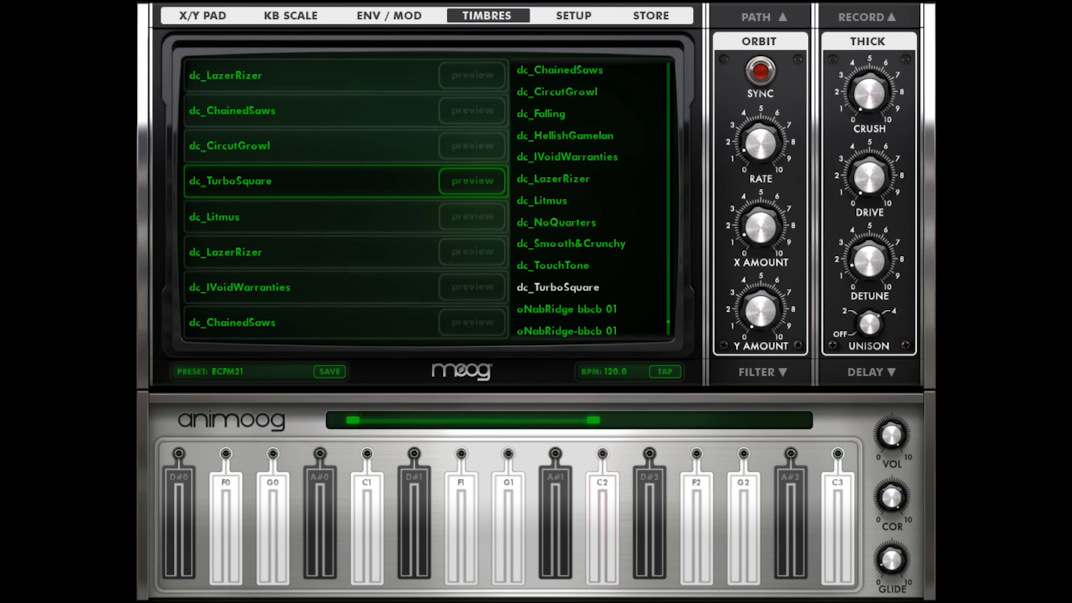
left_click(206, 16)
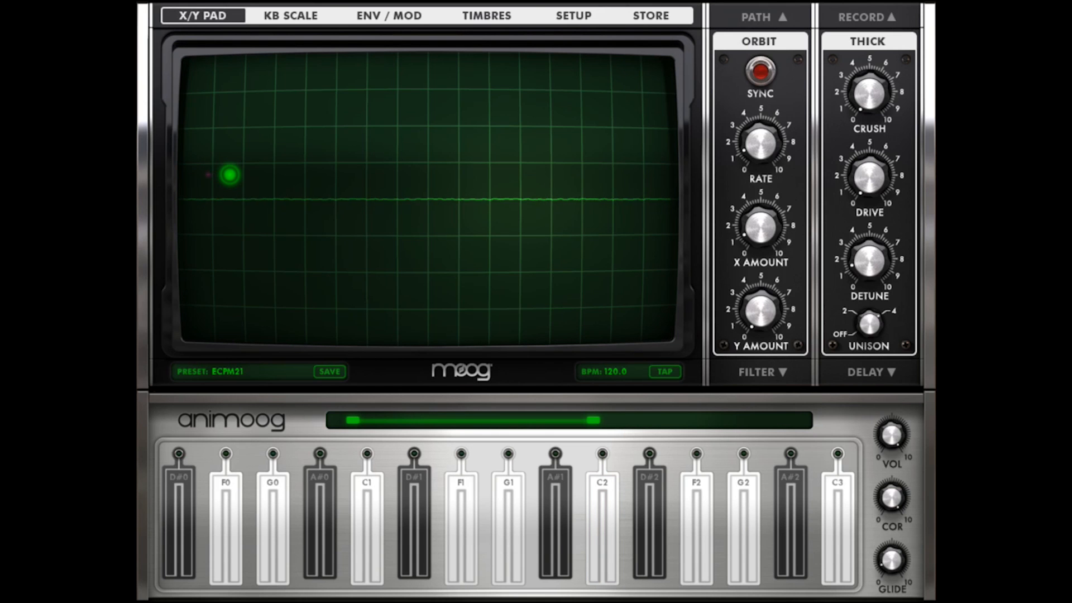
left_click(653, 538)
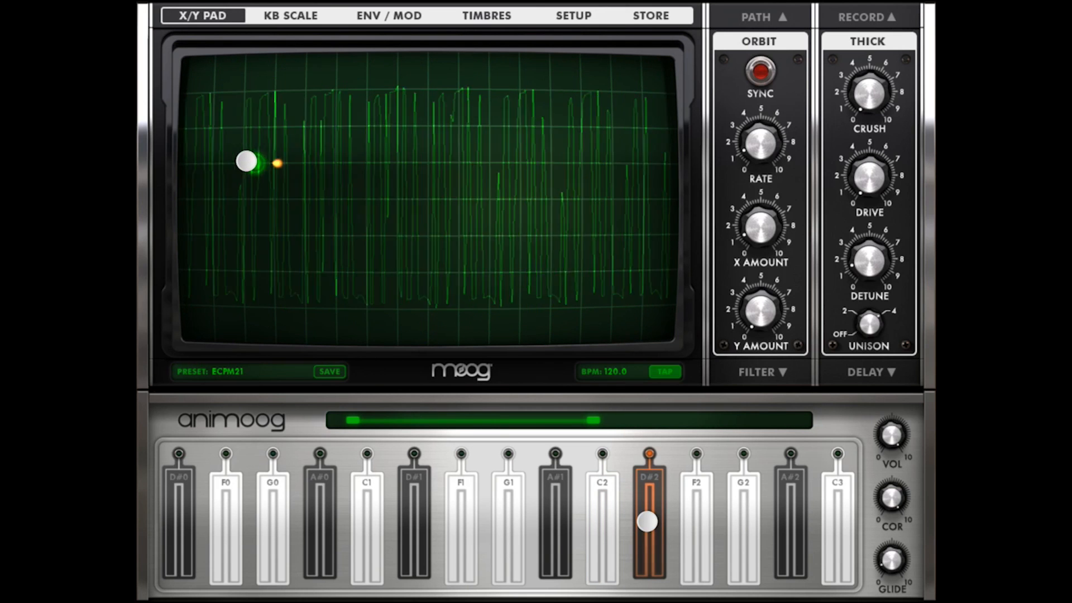
left_click_drag(246, 161, 300, 159)
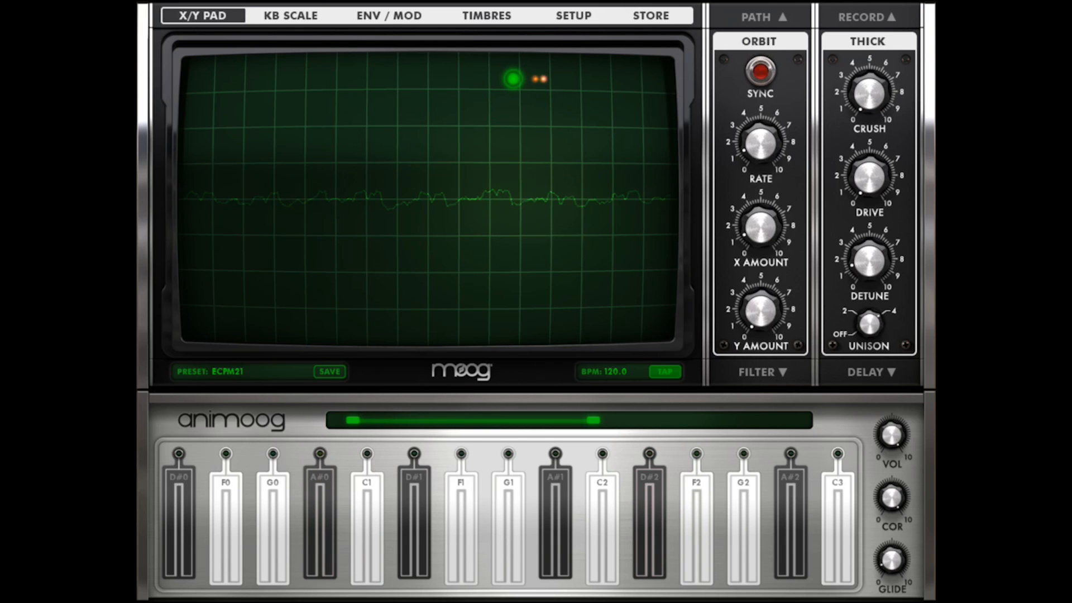
Step: Audition the top-centre origin with varying expression, then bring up the Path controls
left_click(760, 372)
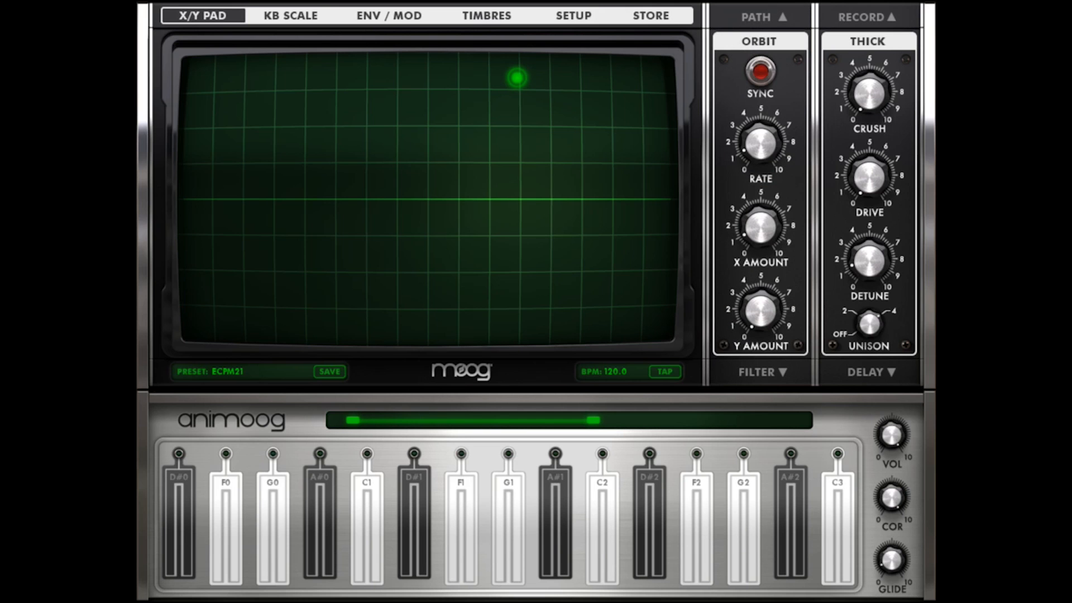
left_click(319, 541)
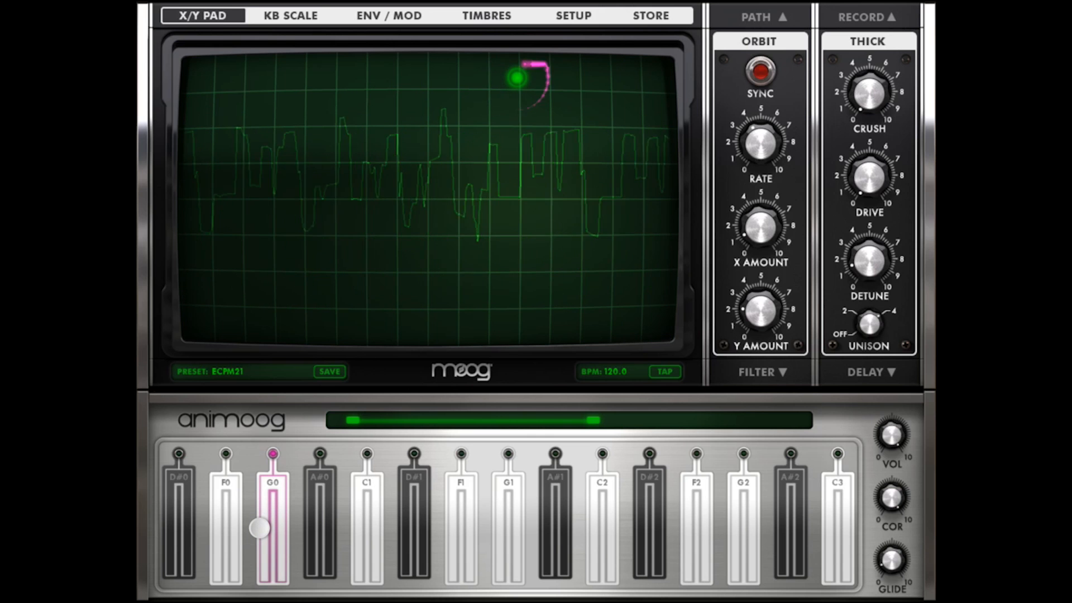
left_click_drag(760, 140, 760, 181)
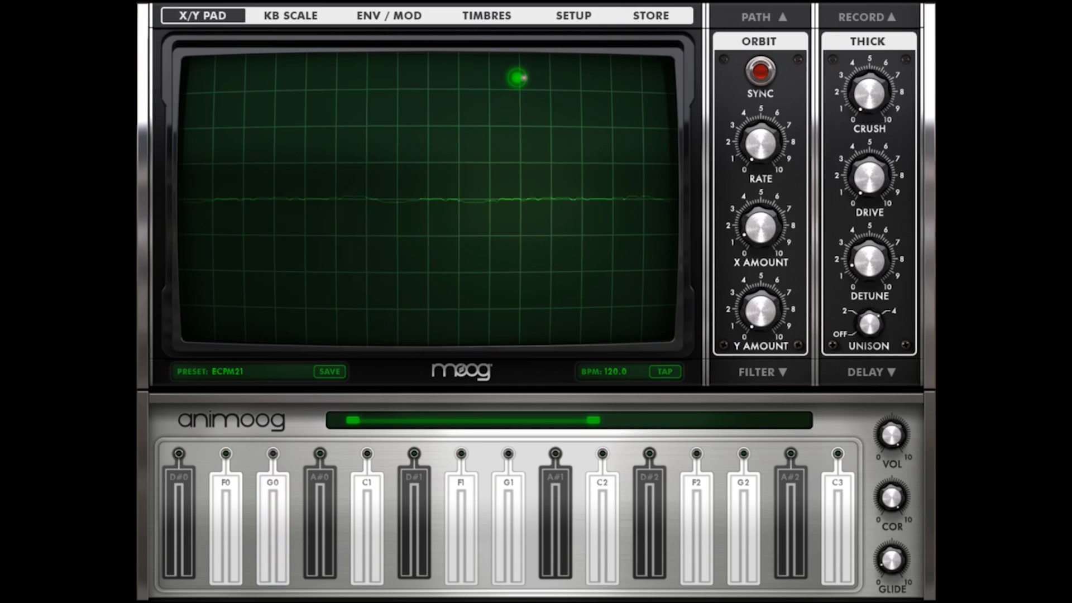
left_click(307, 533)
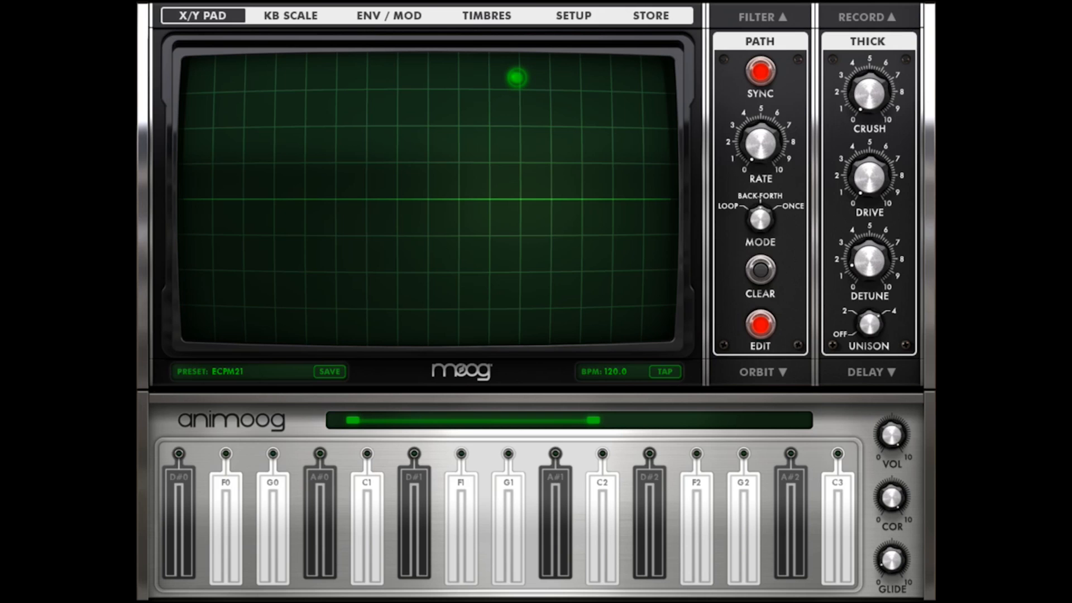
Step: Draw a path line from the top-centre origin down to the pad centre and audition it with notes
left_click_drag(516, 79, 507, 214)
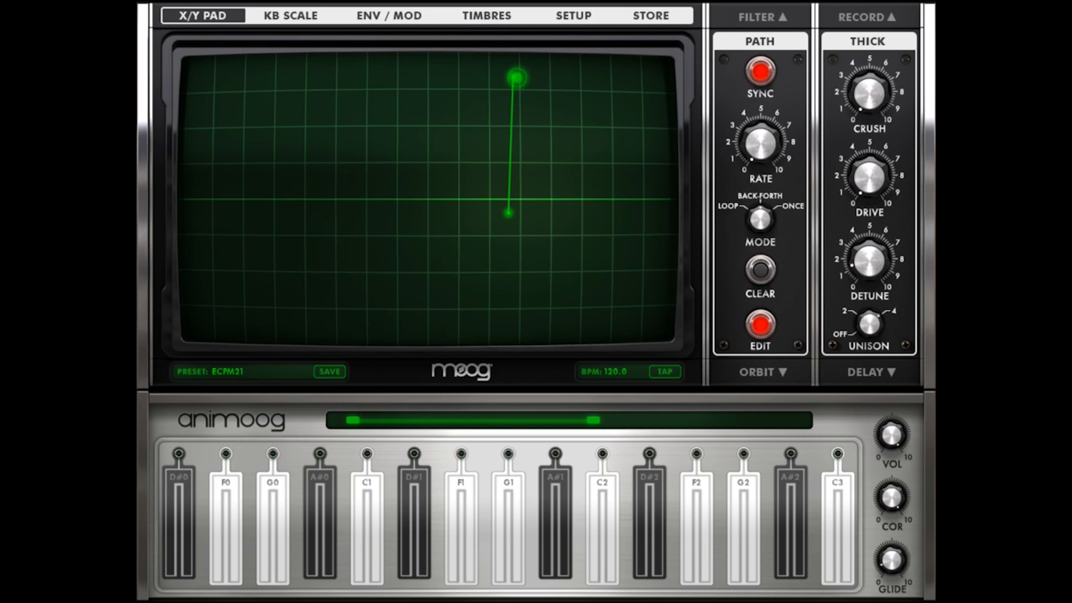
left_click(366, 547)
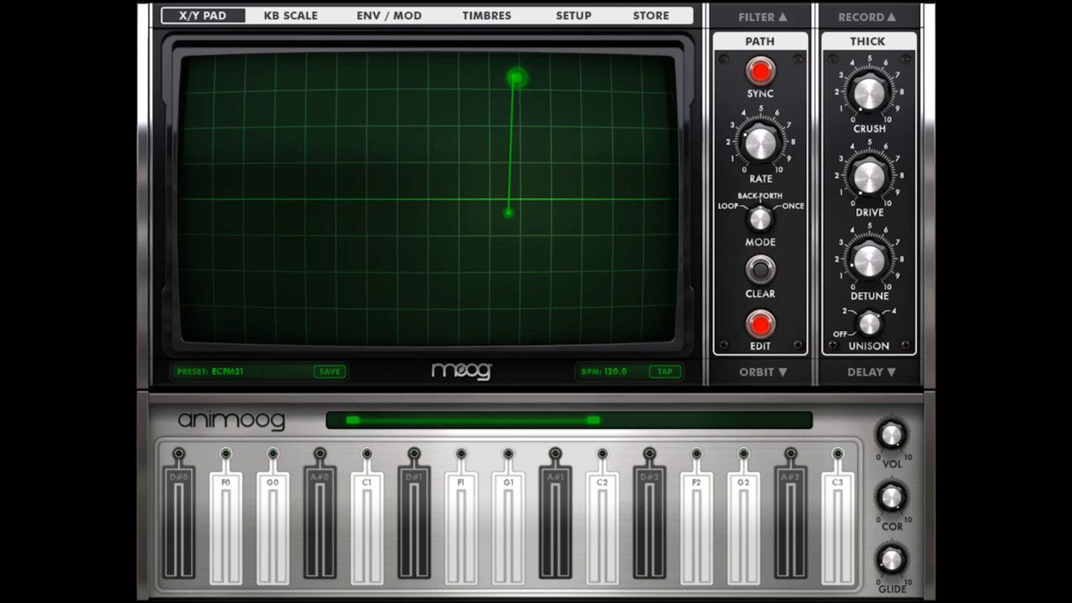
left_click(792, 518)
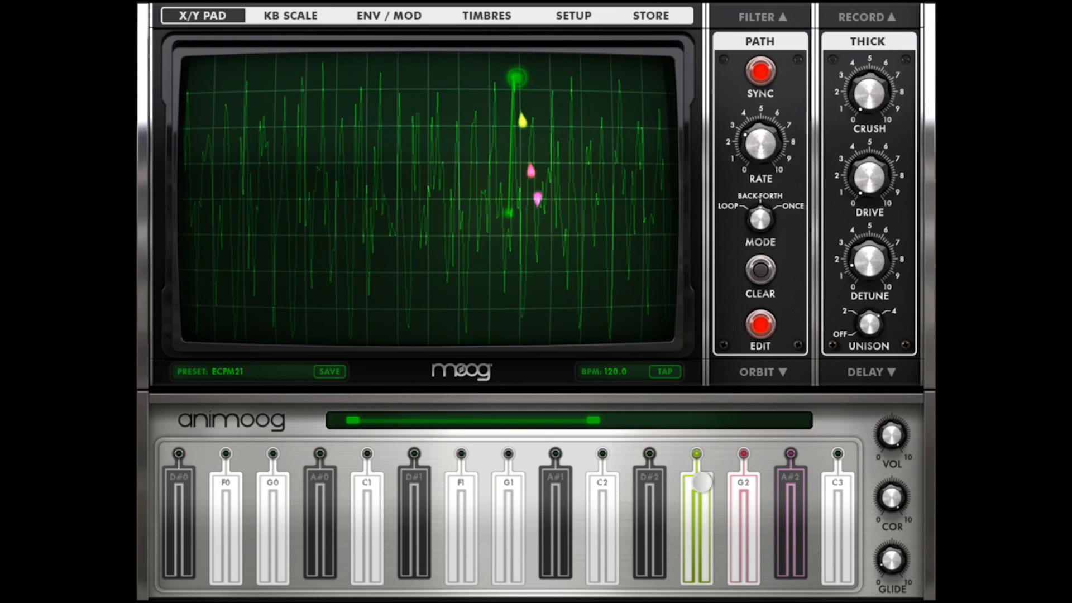
left_click(320, 536)
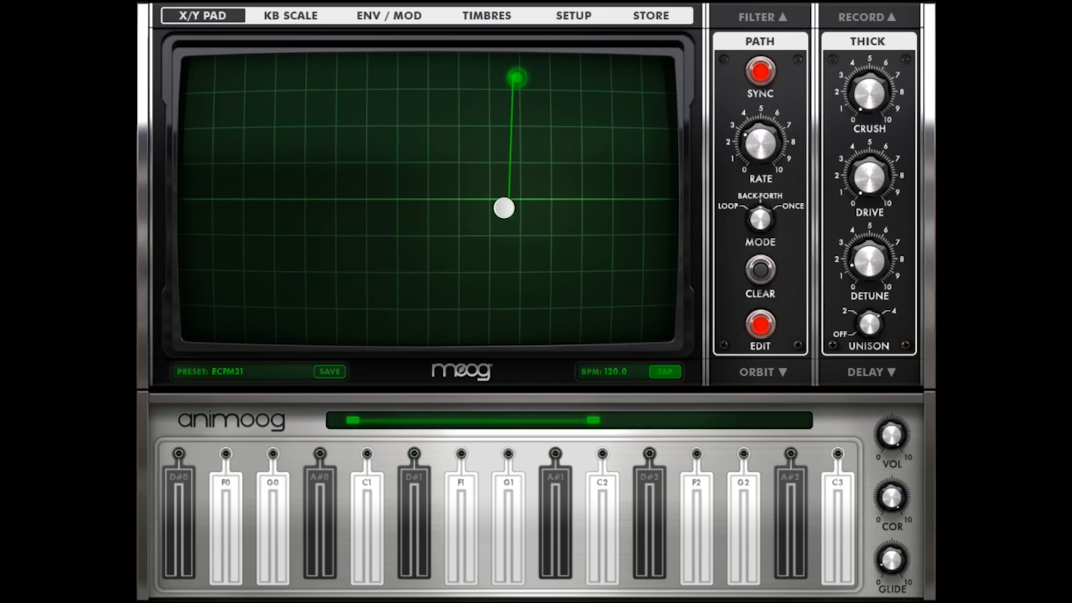
Step: Extend the path into a zigzag out left and back near centre, audition it, then show Orbit settings
left_click_drag(503, 208, 258, 139)
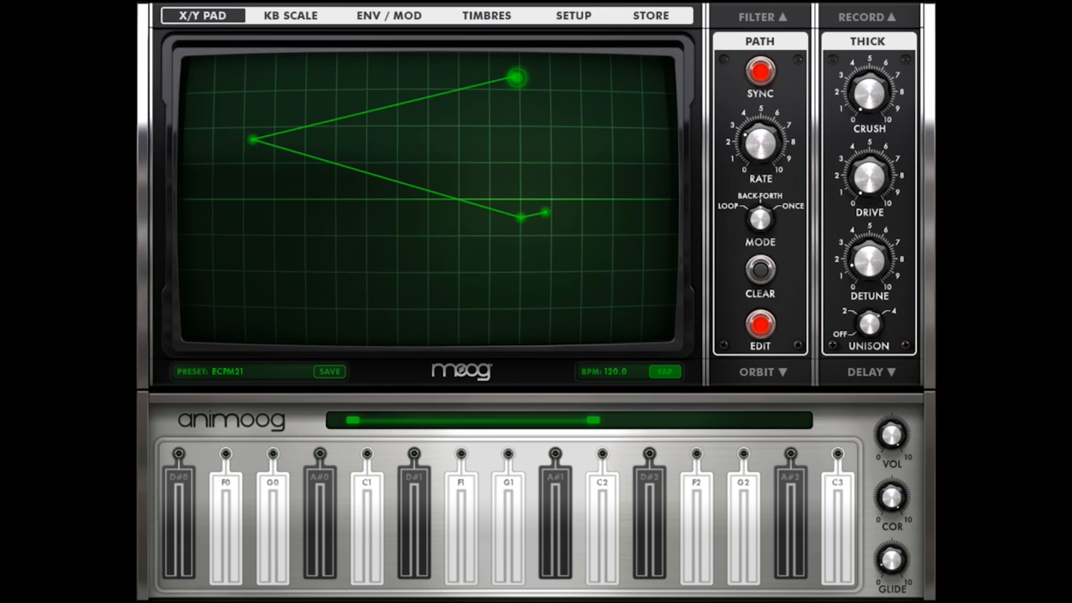
left_click(605, 531)
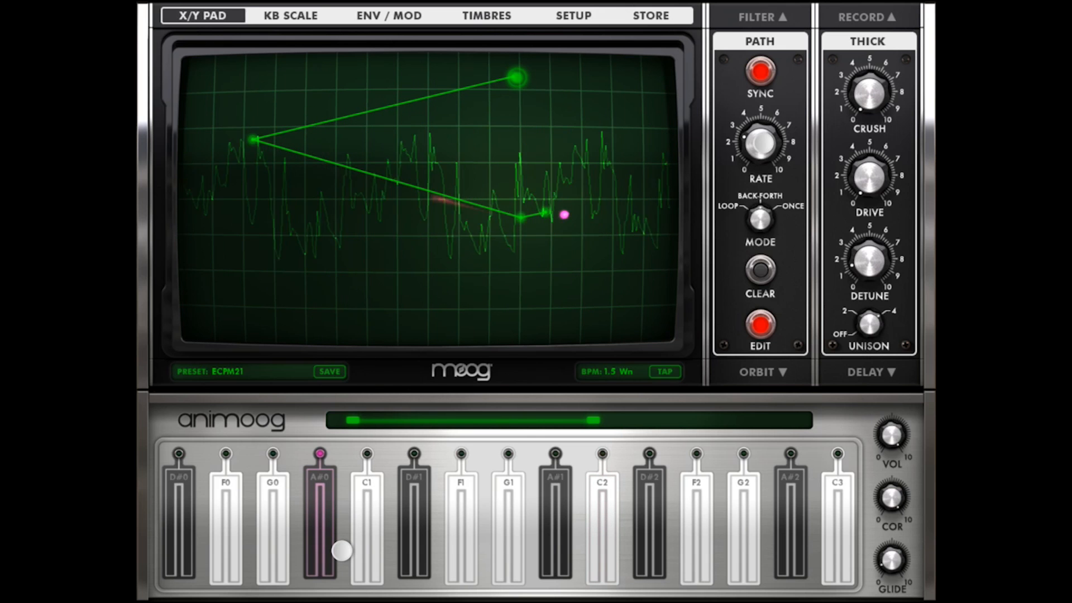
left_click_drag(761, 141, 772, 158)
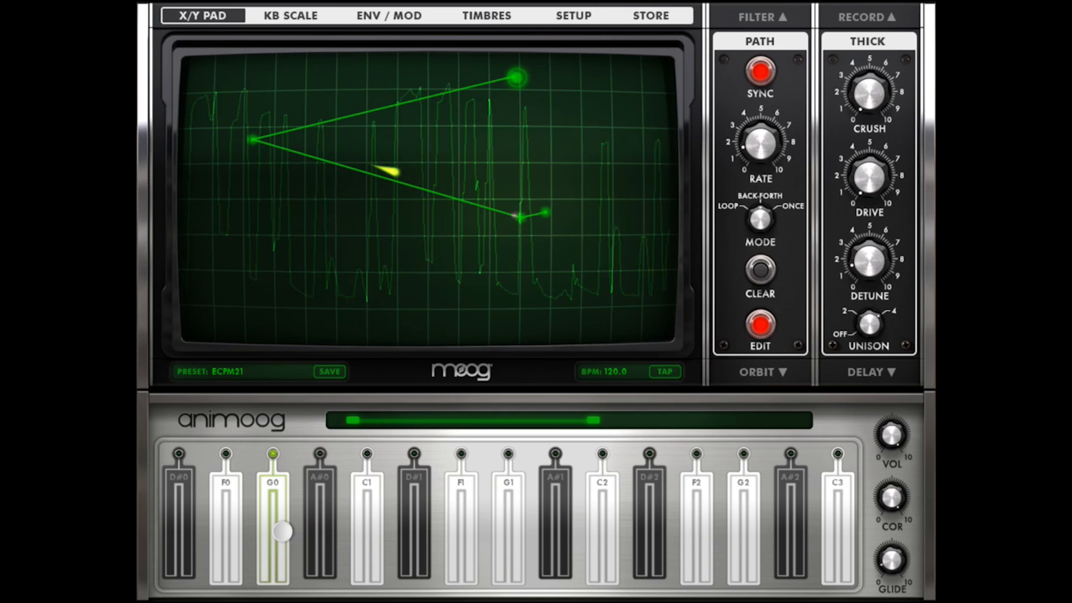
left_click(227, 527)
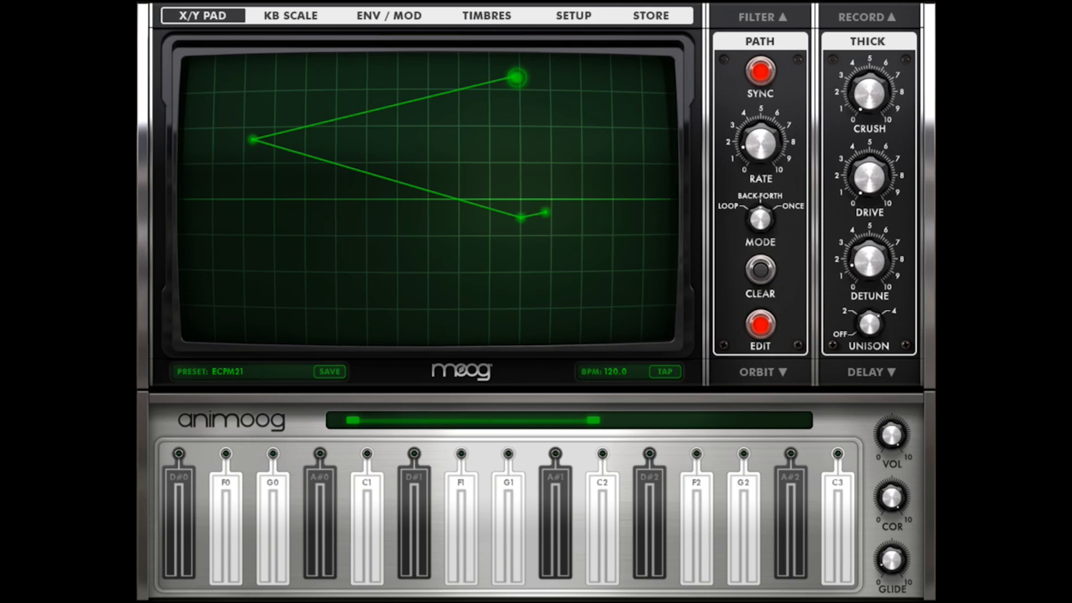
left_click(665, 372)
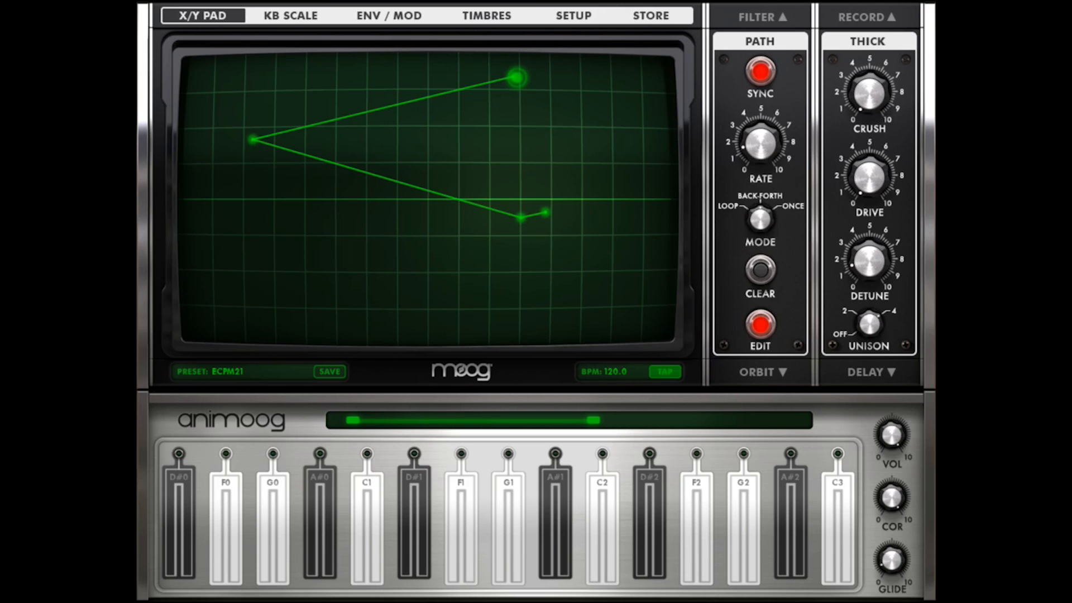
left_click(373, 516)
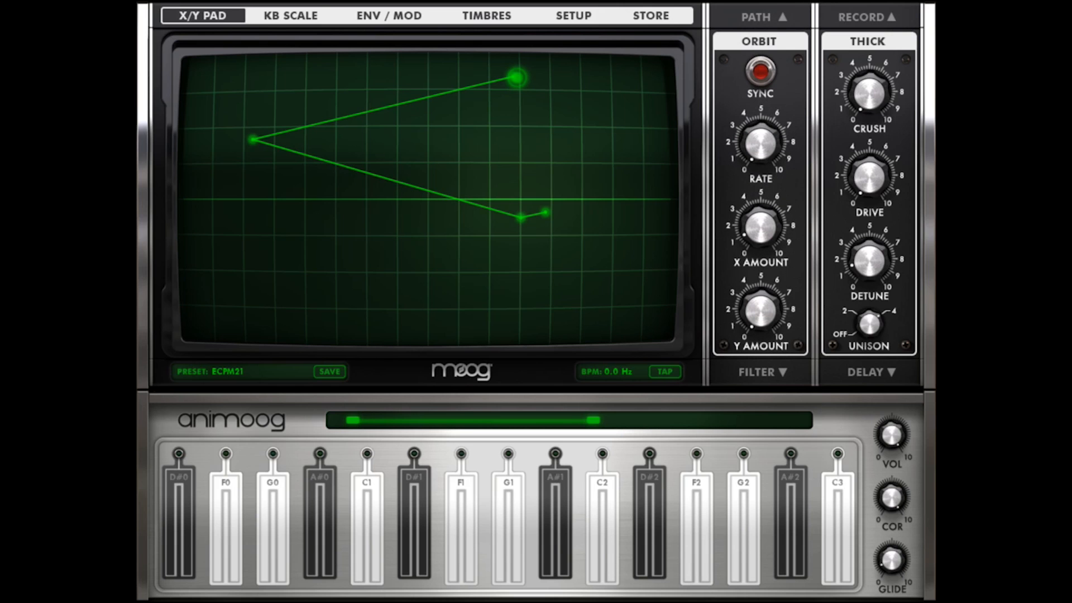
Step: Show the Path panel again and play a note and a chord along the zigzag path
left_click(661, 371)
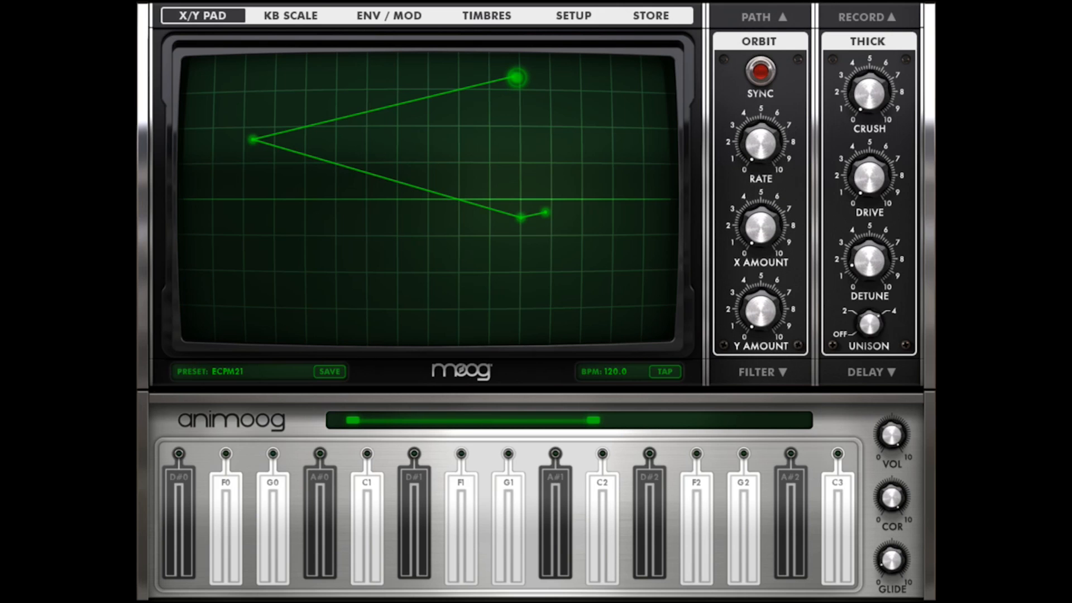
left_click(699, 514)
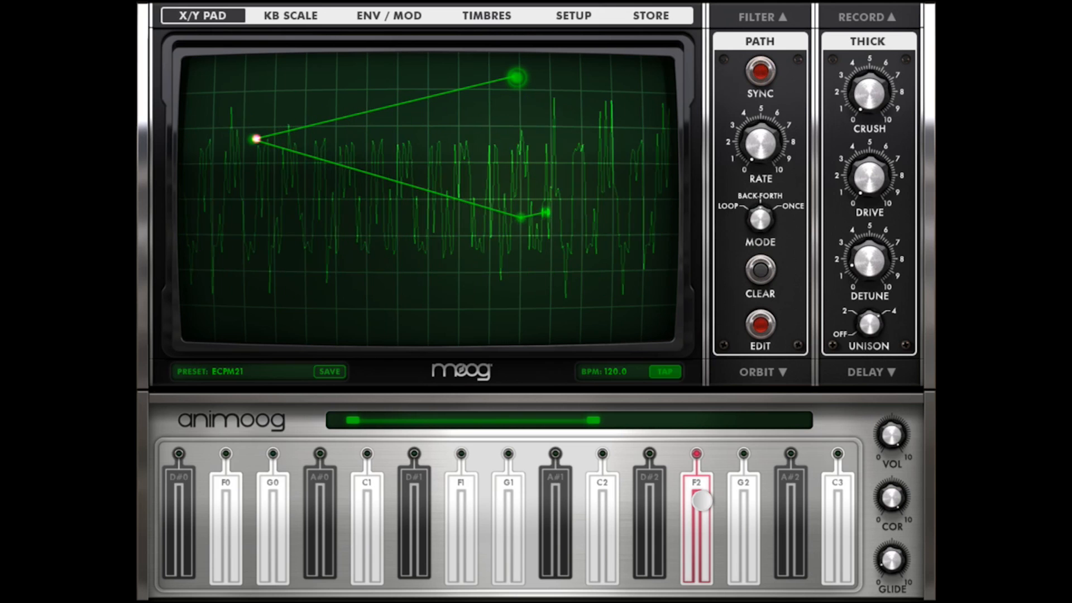
left_click(319, 536)
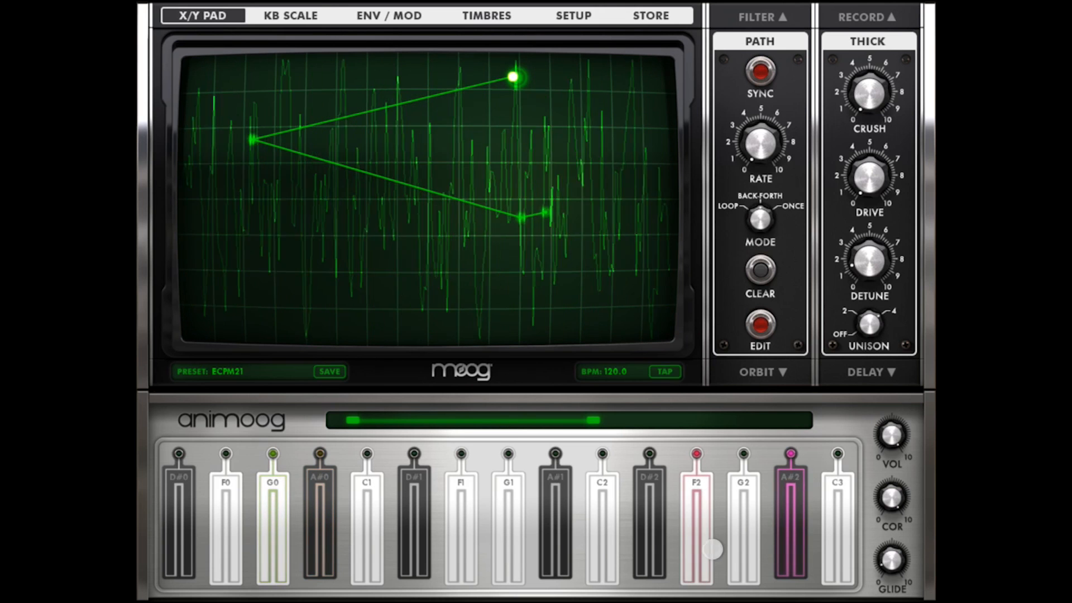
left_click(366, 529)
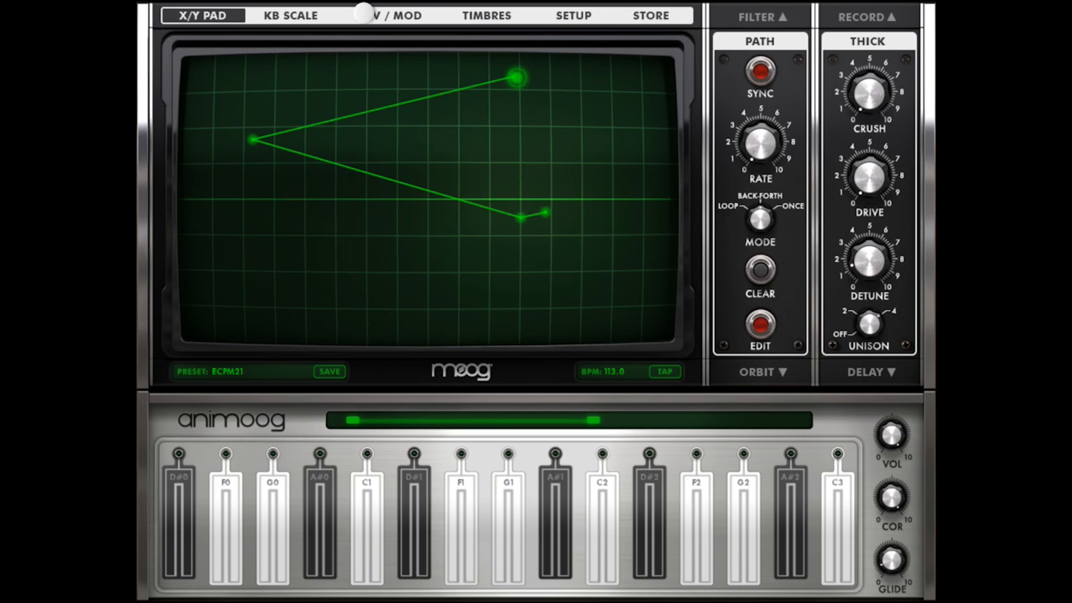
Step: Set MOD 2 on the ENV/MOD page to control poly-pressure with destination path-origin
left_click(384, 16)
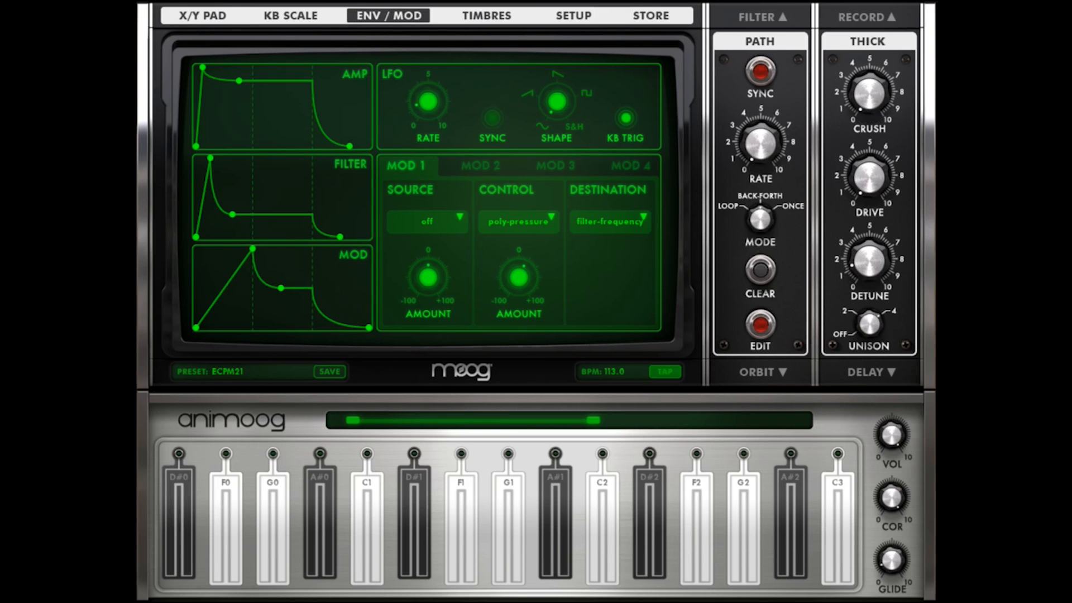
left_click(649, 529)
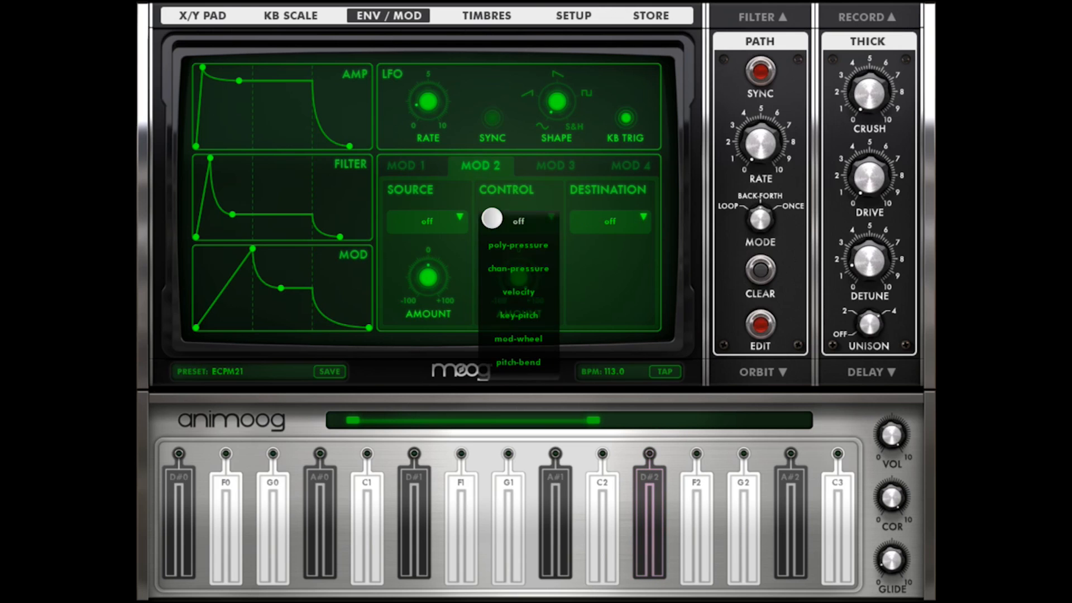
left_click(518, 245)
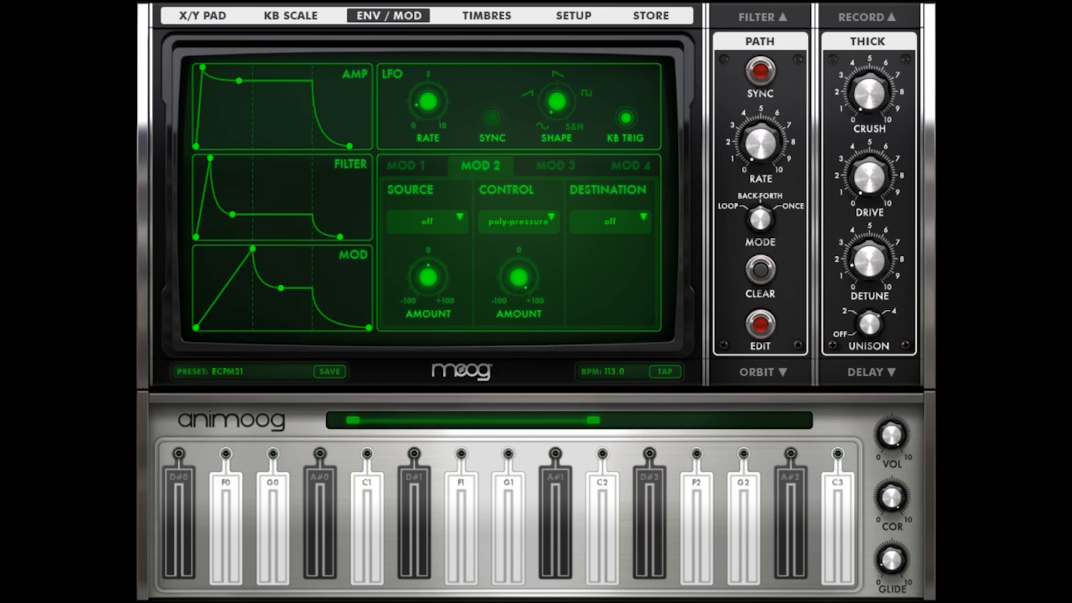
left_click(609, 221)
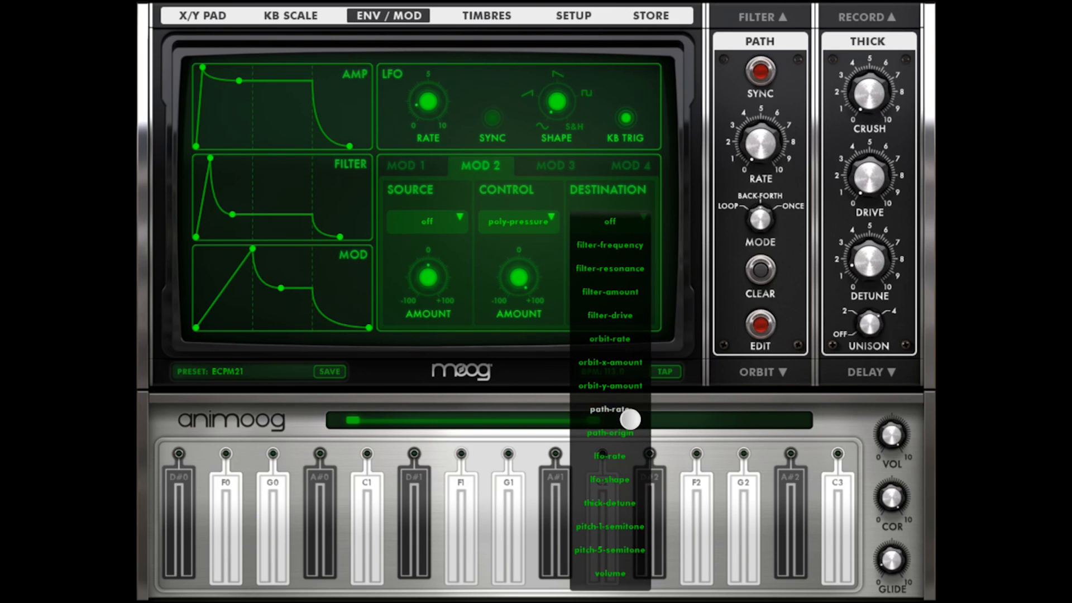
left_click(202, 14)
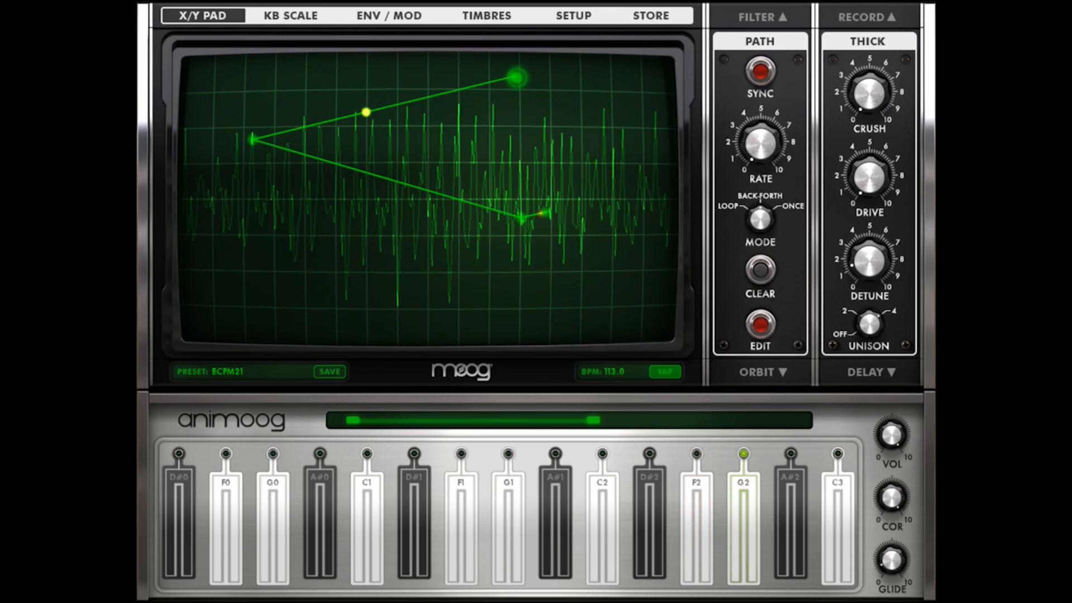
Step: Play a note to hear pressure shift the origin, then clear the existing path
left_click(745, 529)
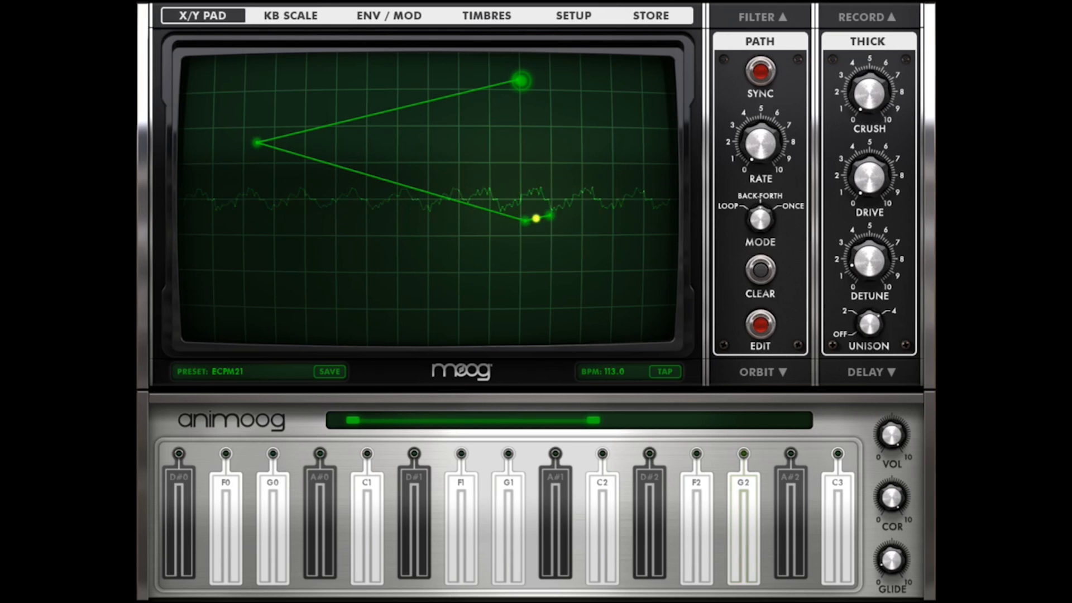
left_click(759, 275)
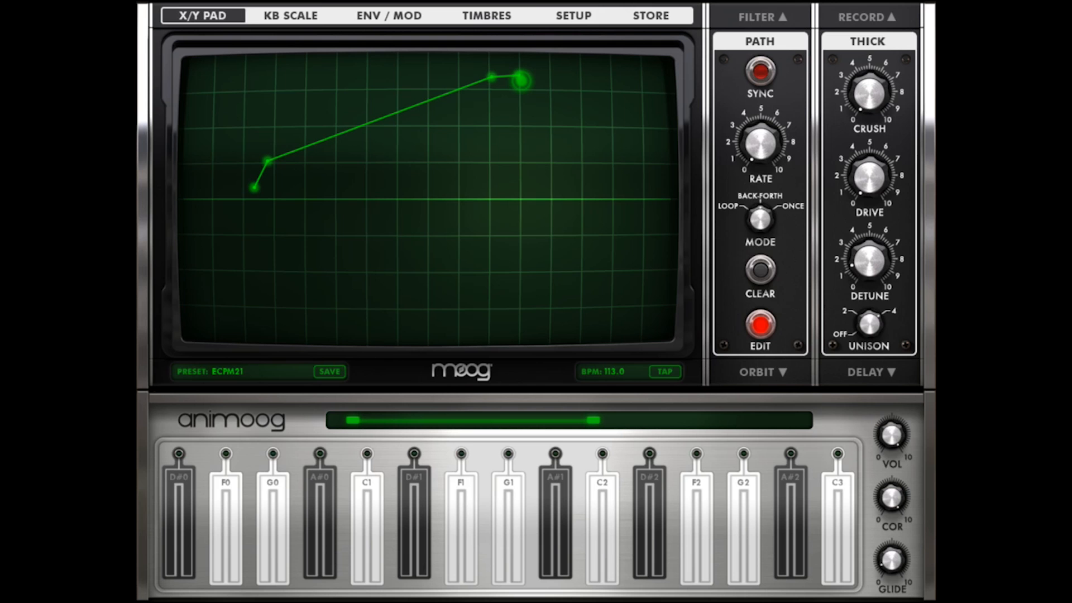
Step: Add a point so the new path runs left then down right, and audition it with low and high notes
left_click(509, 258)
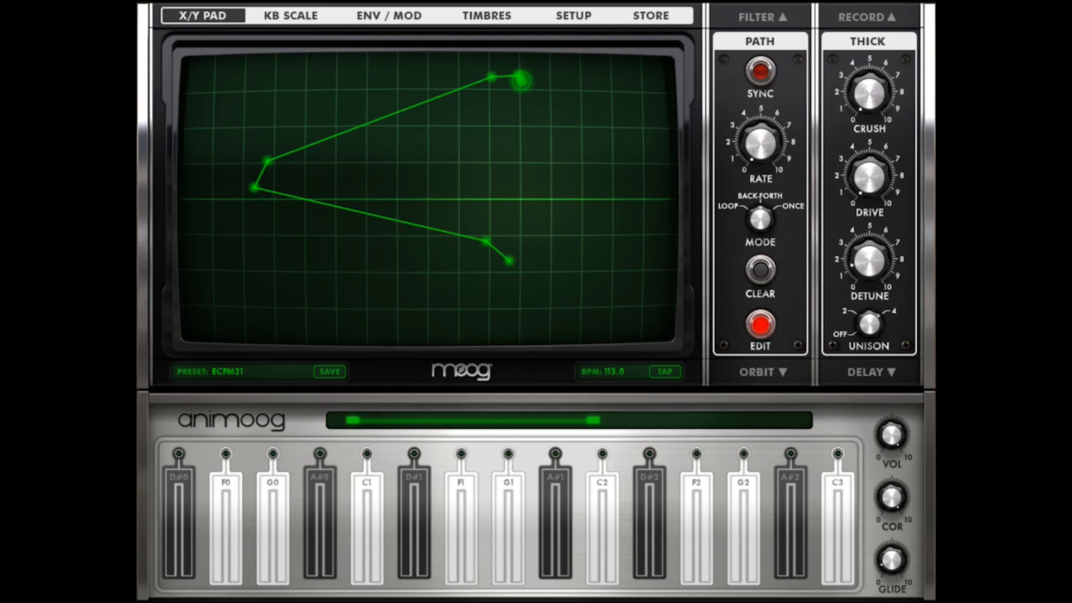
left_click(179, 525)
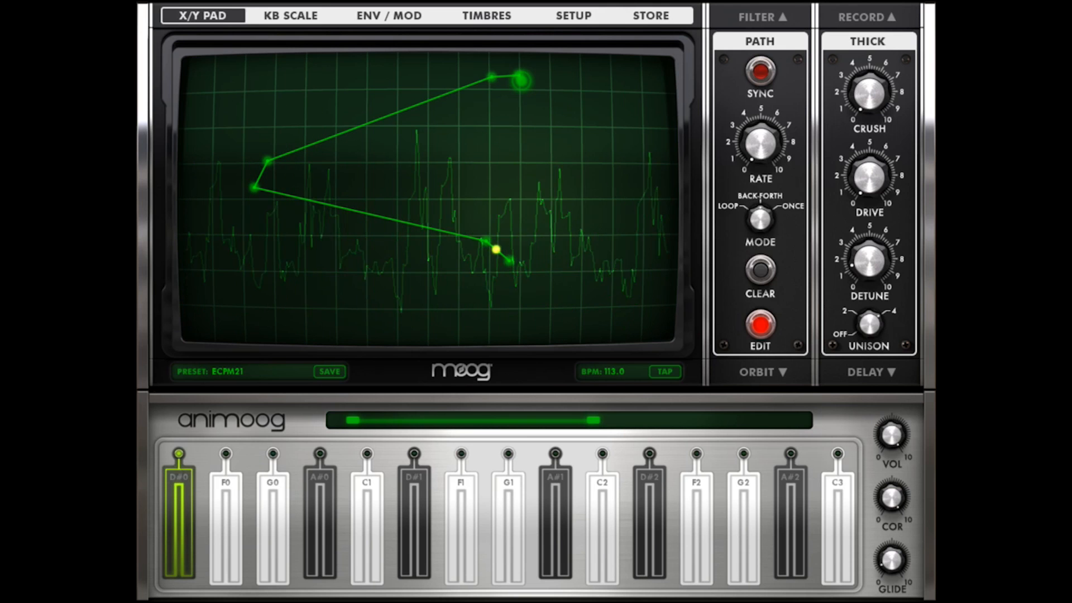
left_click(187, 490)
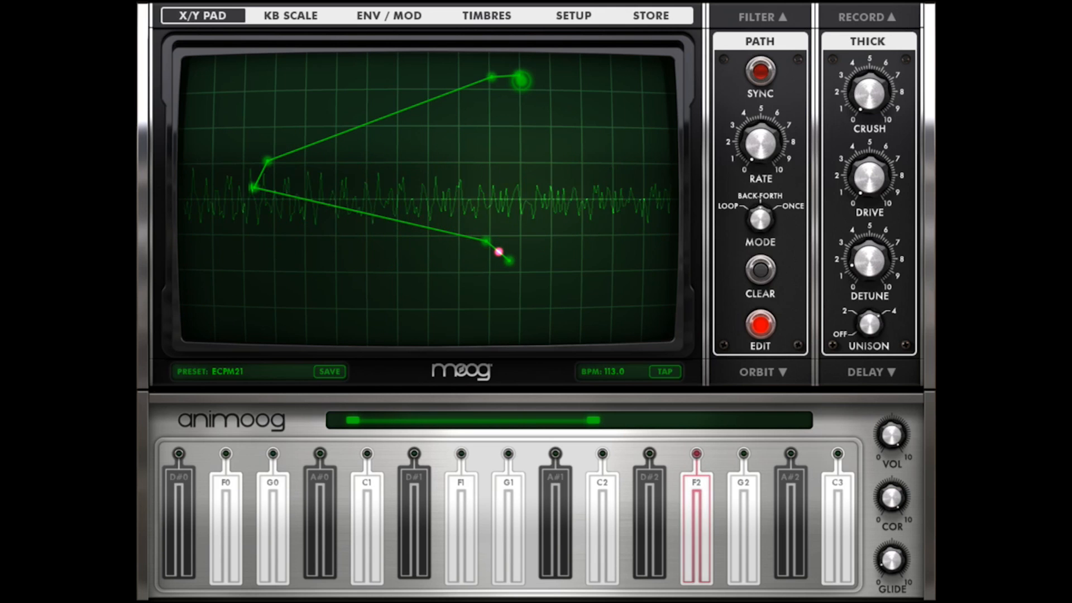
left_click(701, 536)
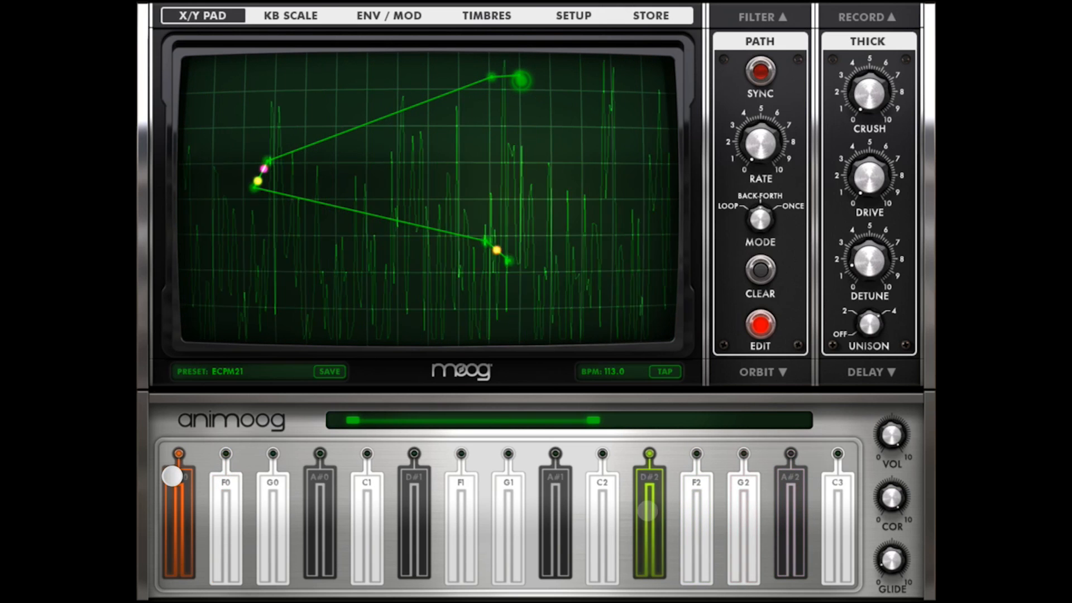
left_click(744, 518)
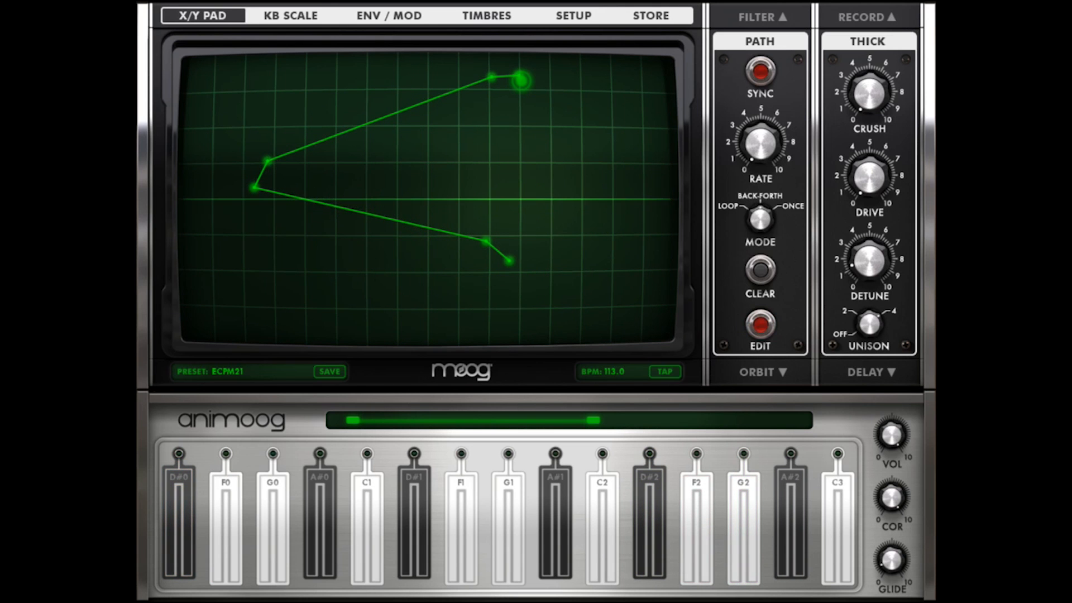
Step: Set MOD 3 source to lfo and destination to orbit-x-amount, nudge LFO rate, return to the pad
left_click(387, 16)
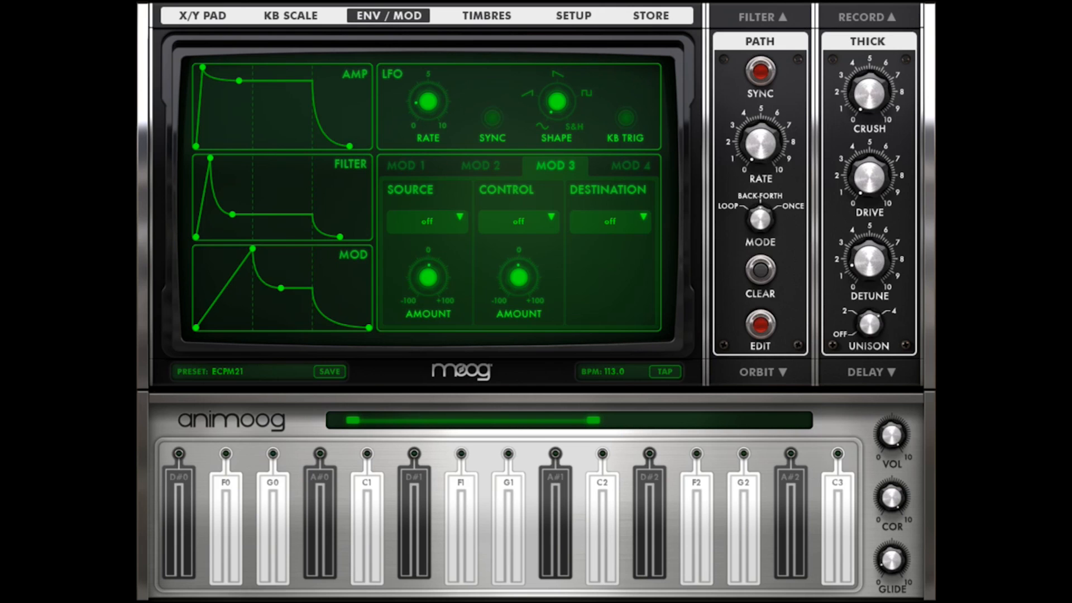
left_click(426, 220)
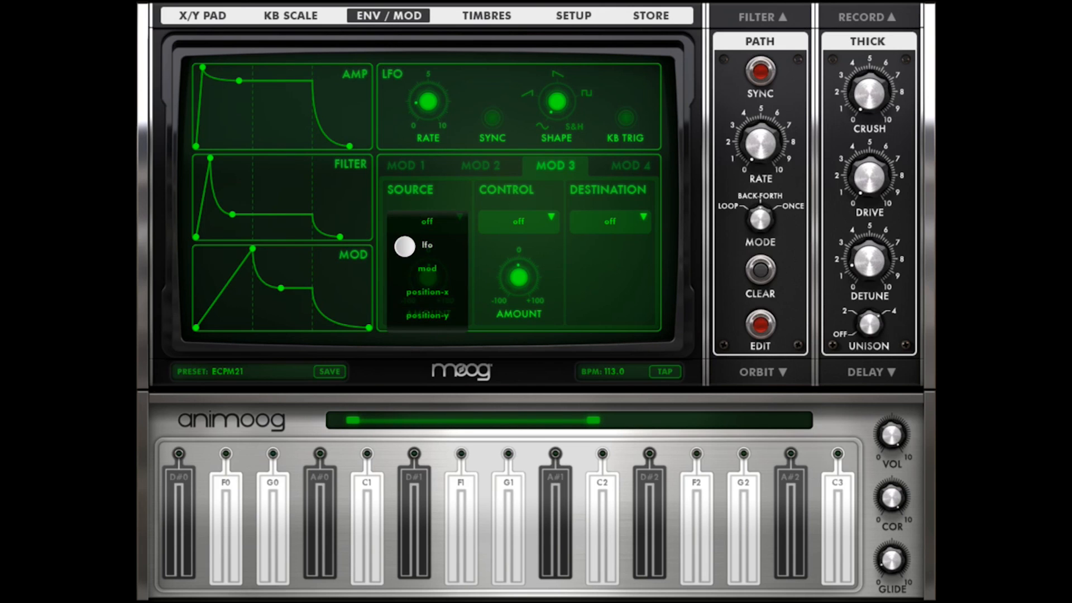
left_click(427, 245)
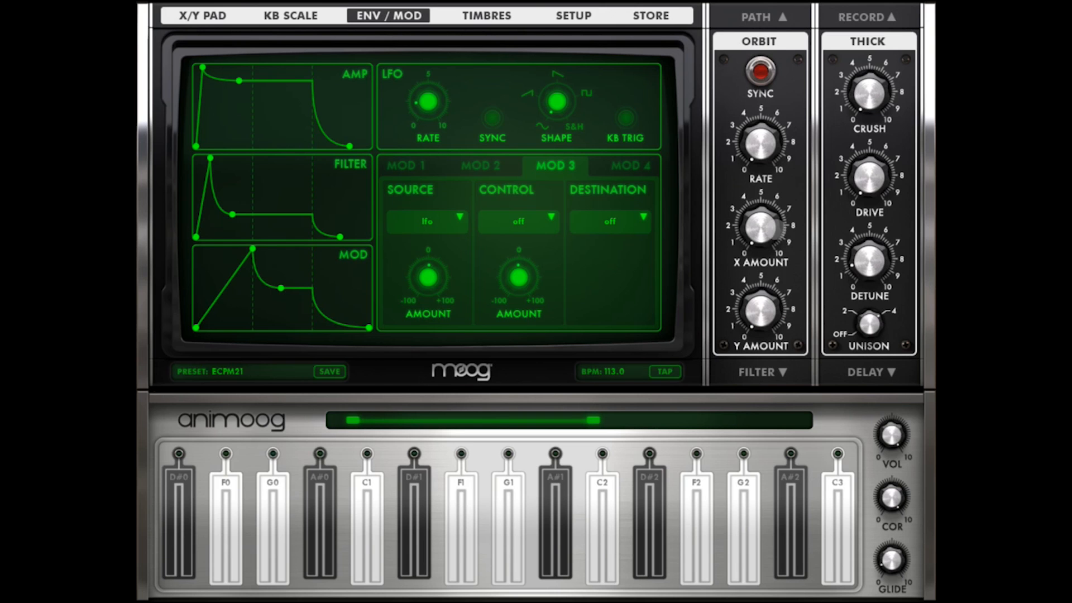
left_click(610, 221)
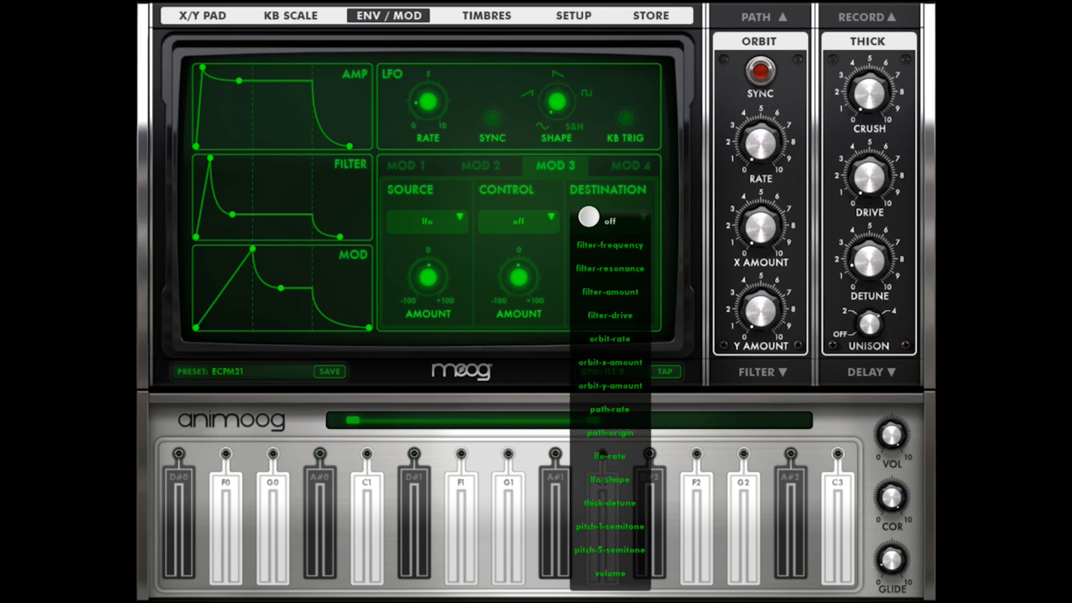
left_click(610, 362)
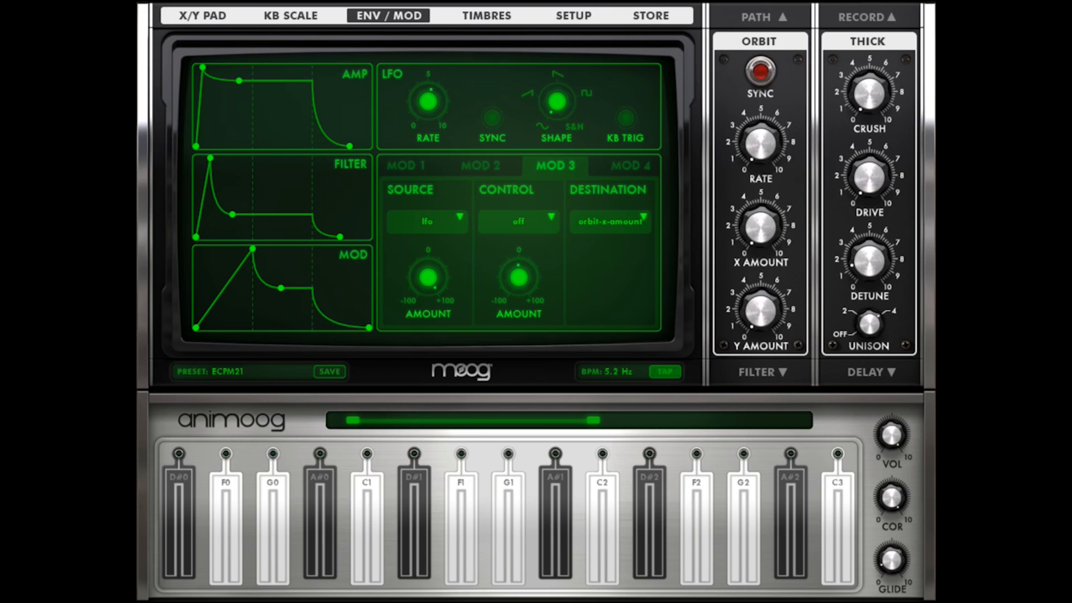
left_click(664, 372)
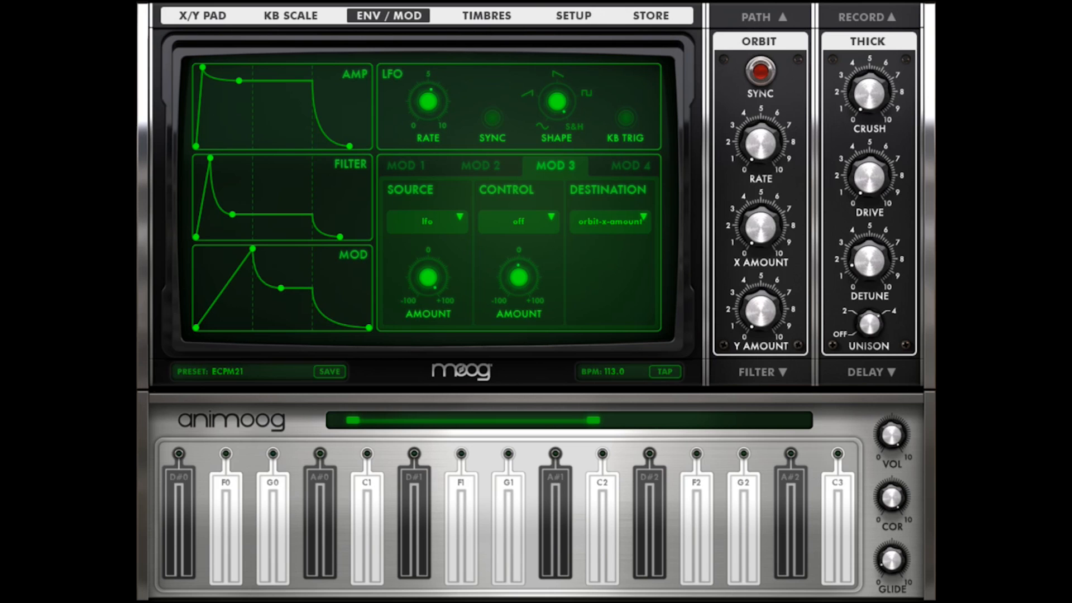
left_click(196, 16)
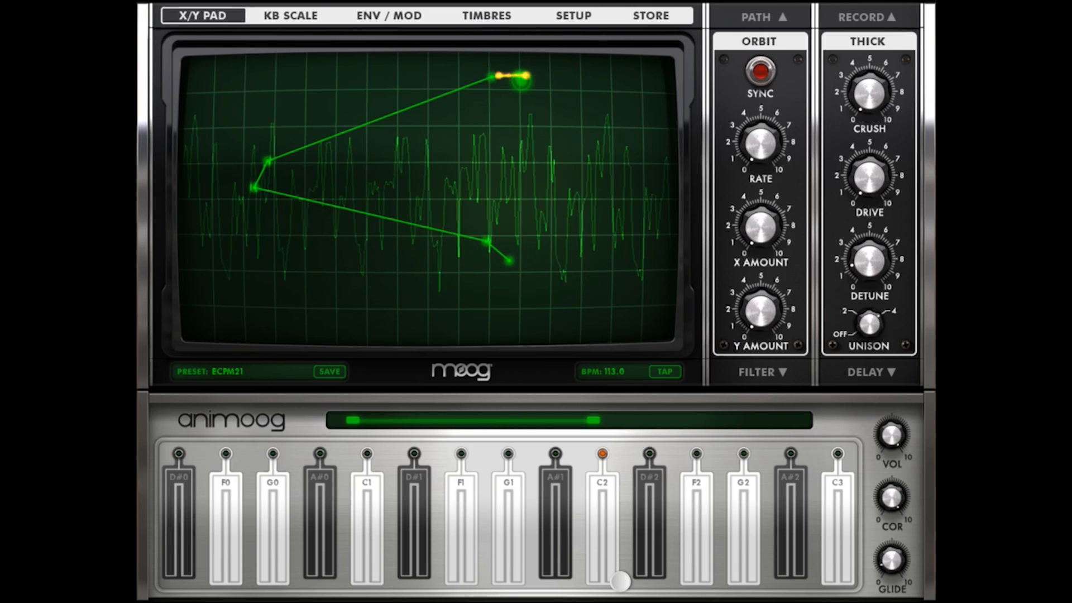
Step: Raise the LFO rate between pad visits and play notes, ending on C1, to hear the orbit wobble
left_click(388, 15)
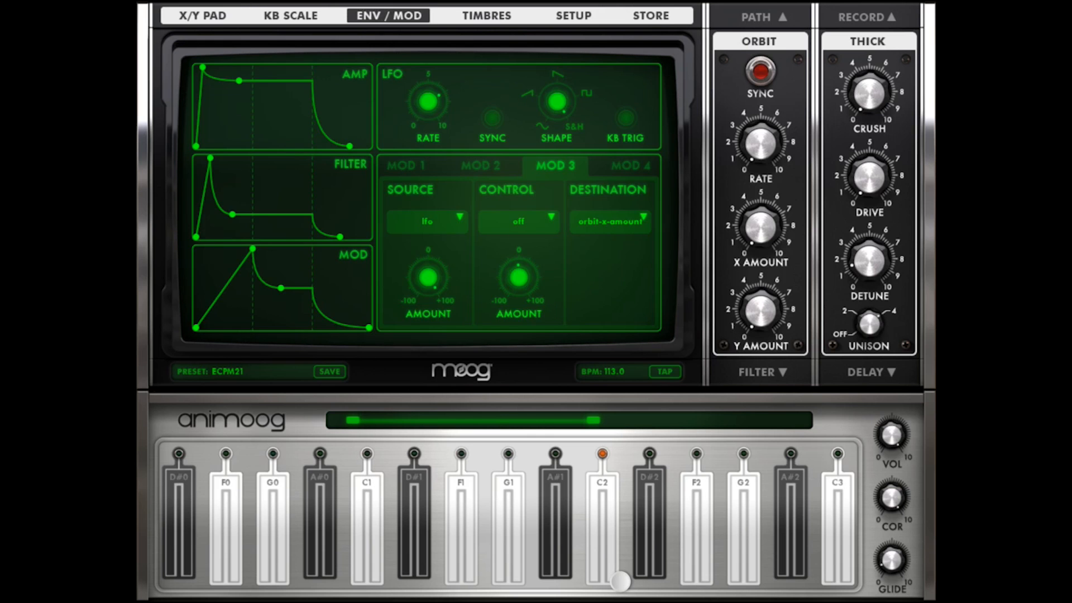
left_click(204, 15)
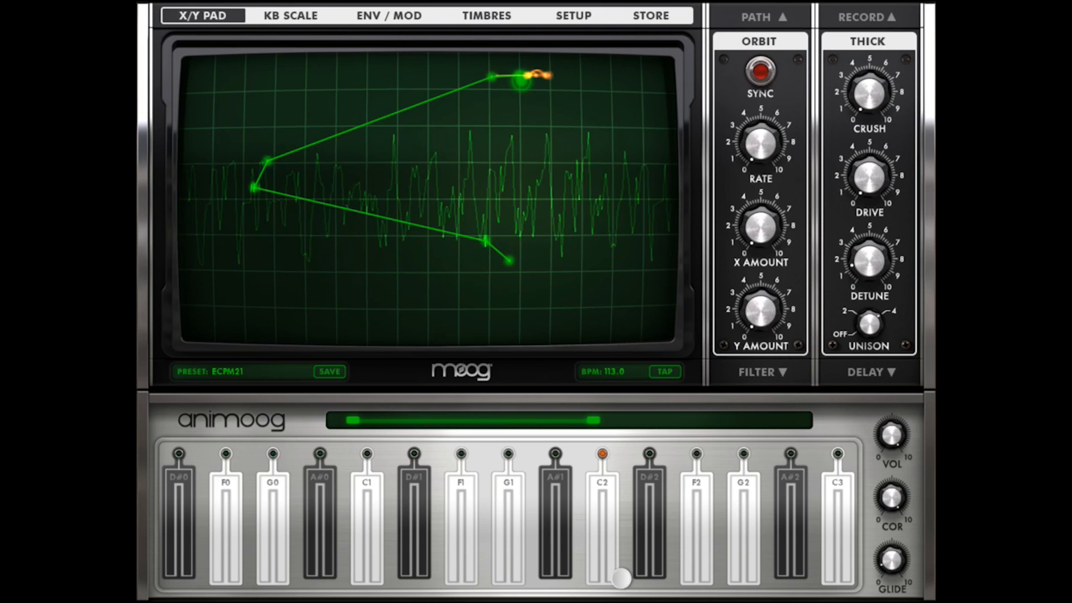
left_click(611, 530)
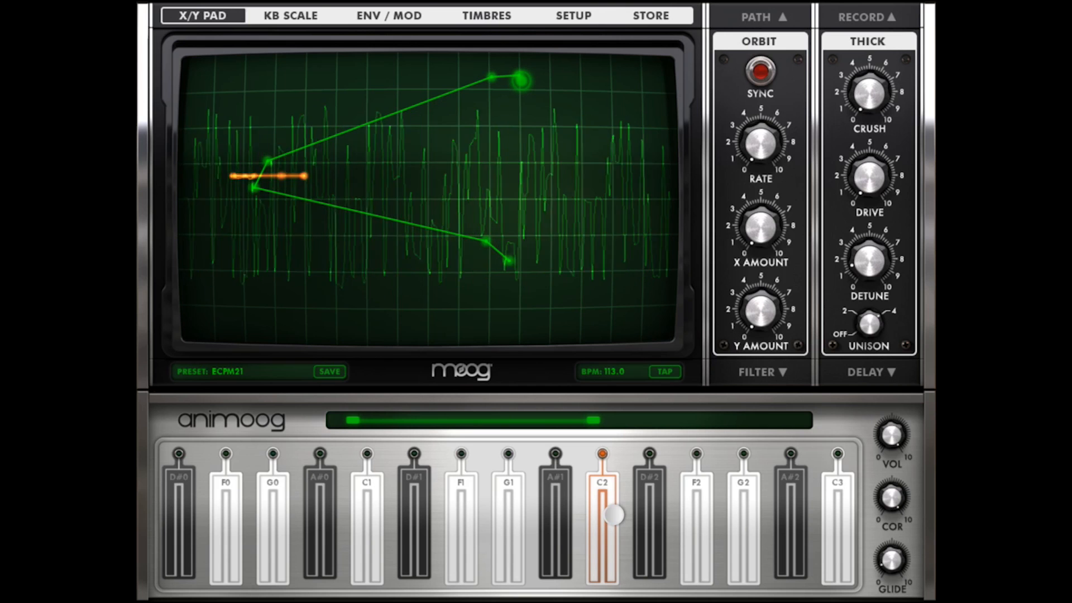
left_click(387, 16)
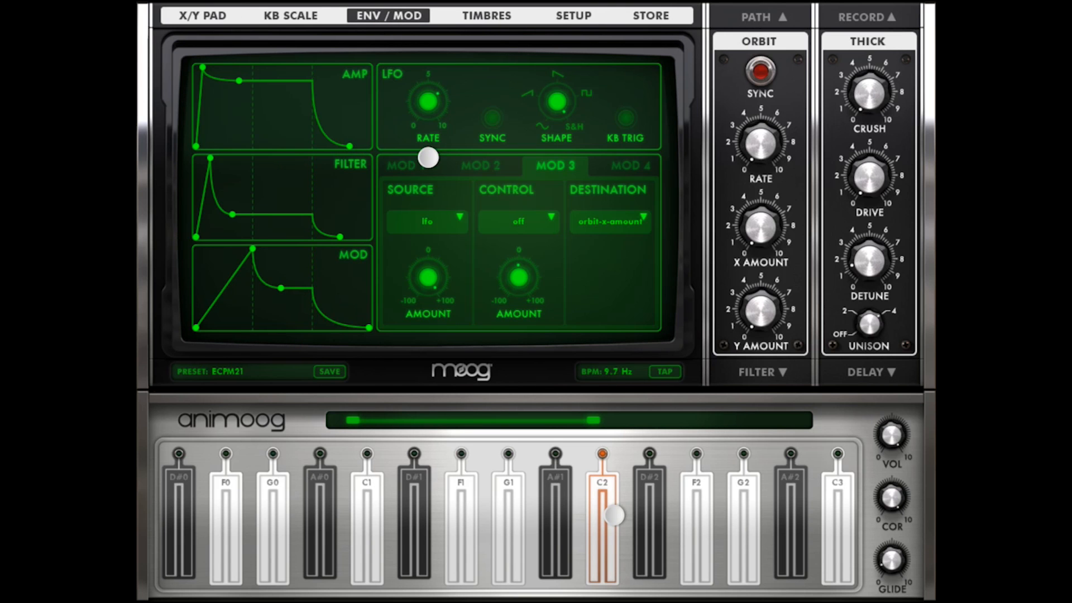
left_click(202, 15)
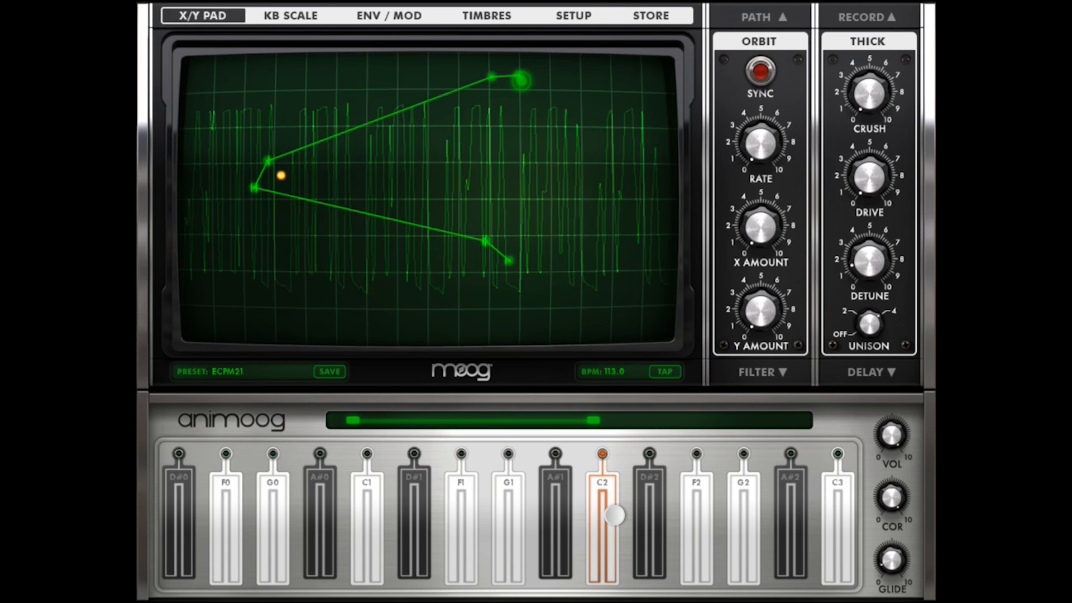
left_click(387, 16)
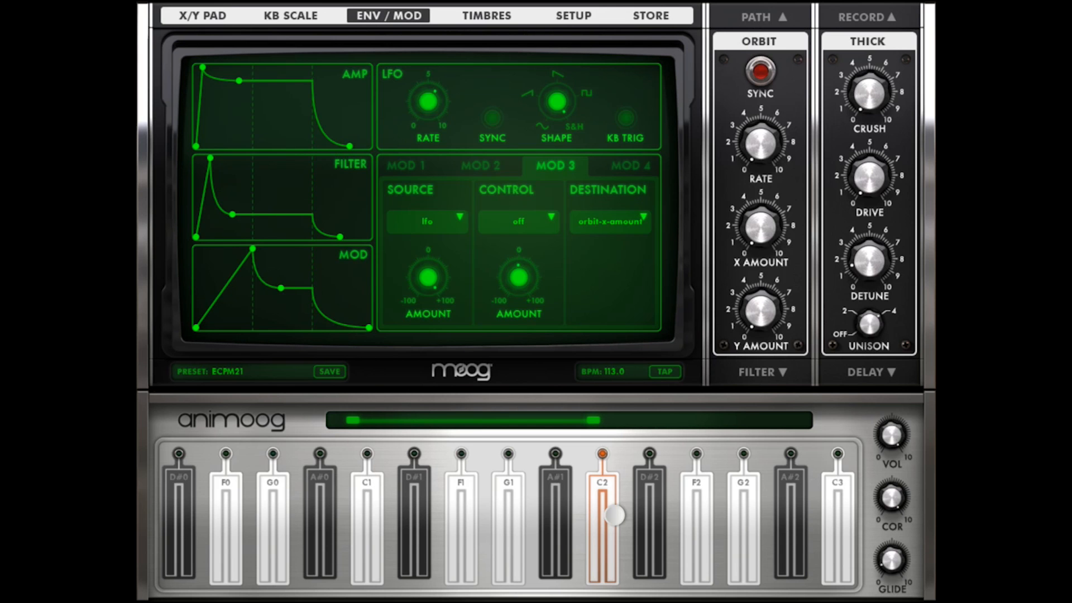
left_click(204, 15)
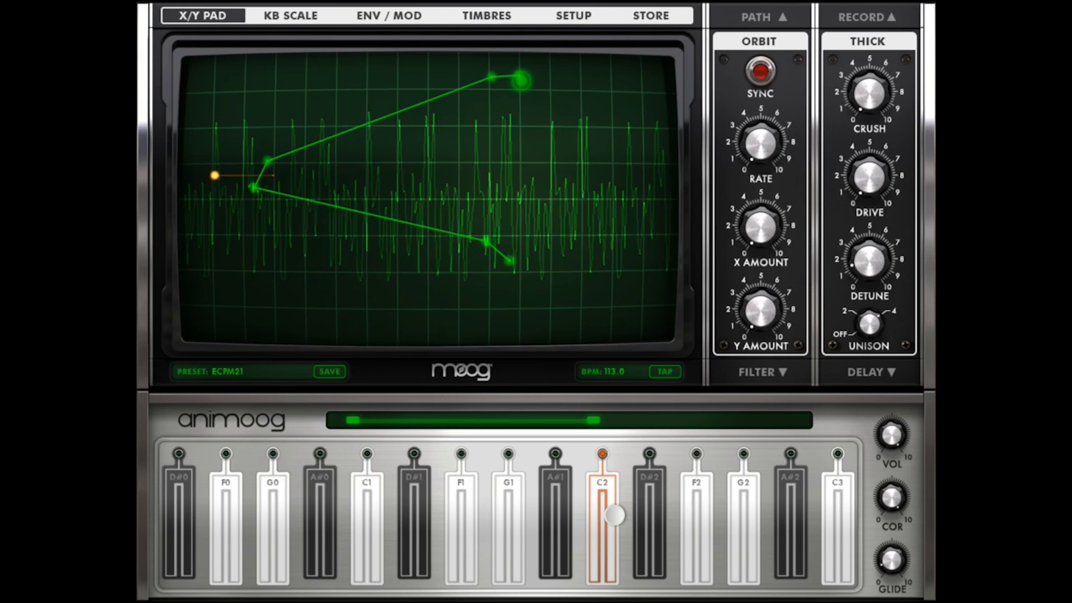
left_click(369, 530)
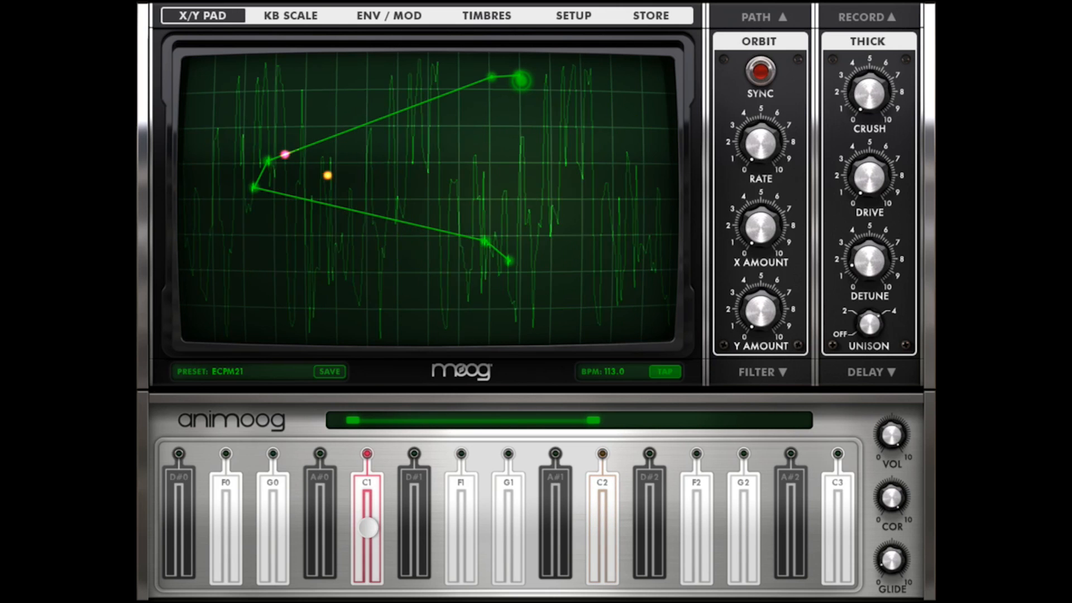